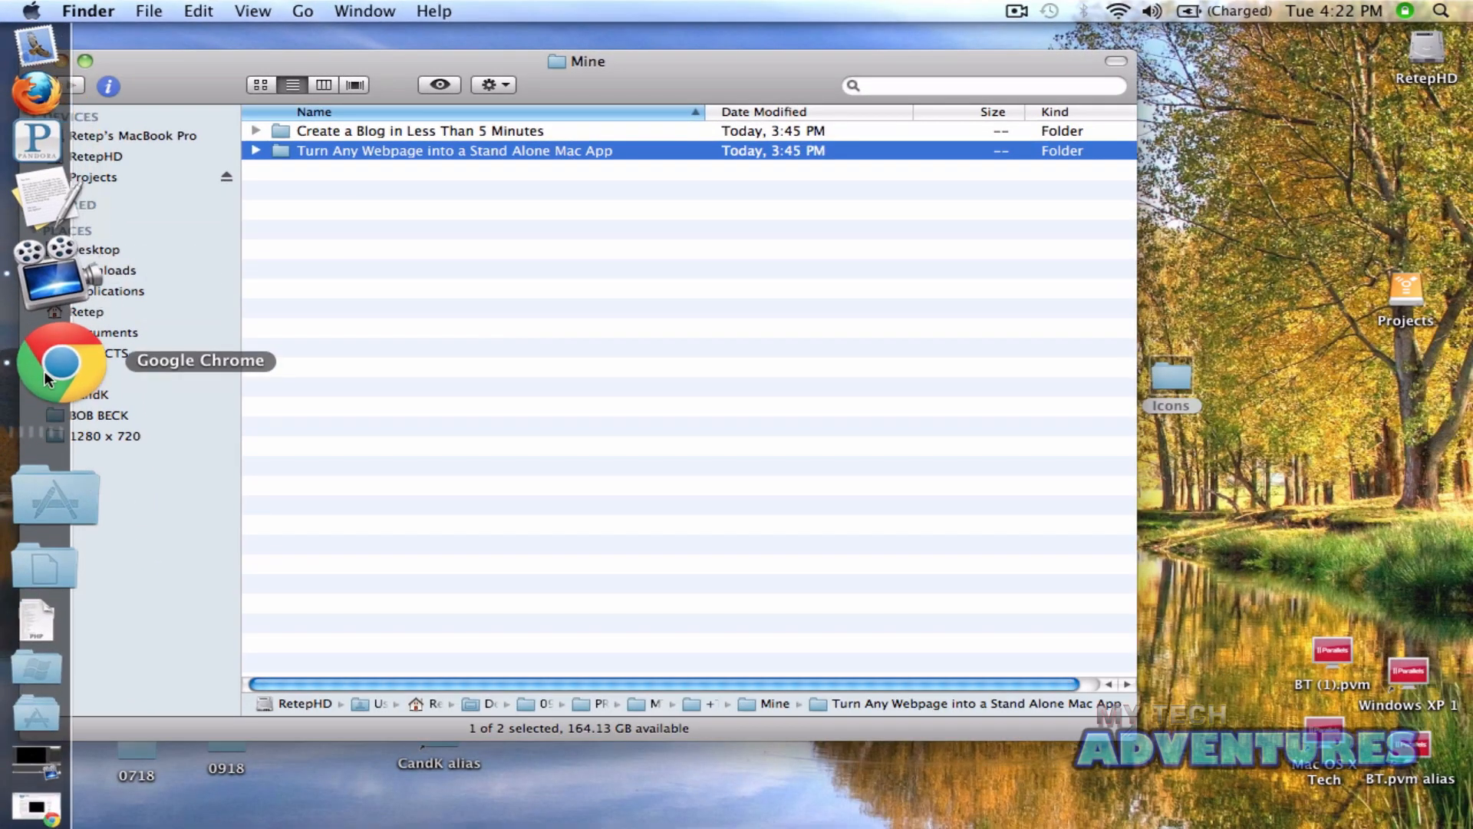
# Go to the Fluid website at fluidapp.com in Google Chrome.
pyautogui.click(61, 359)
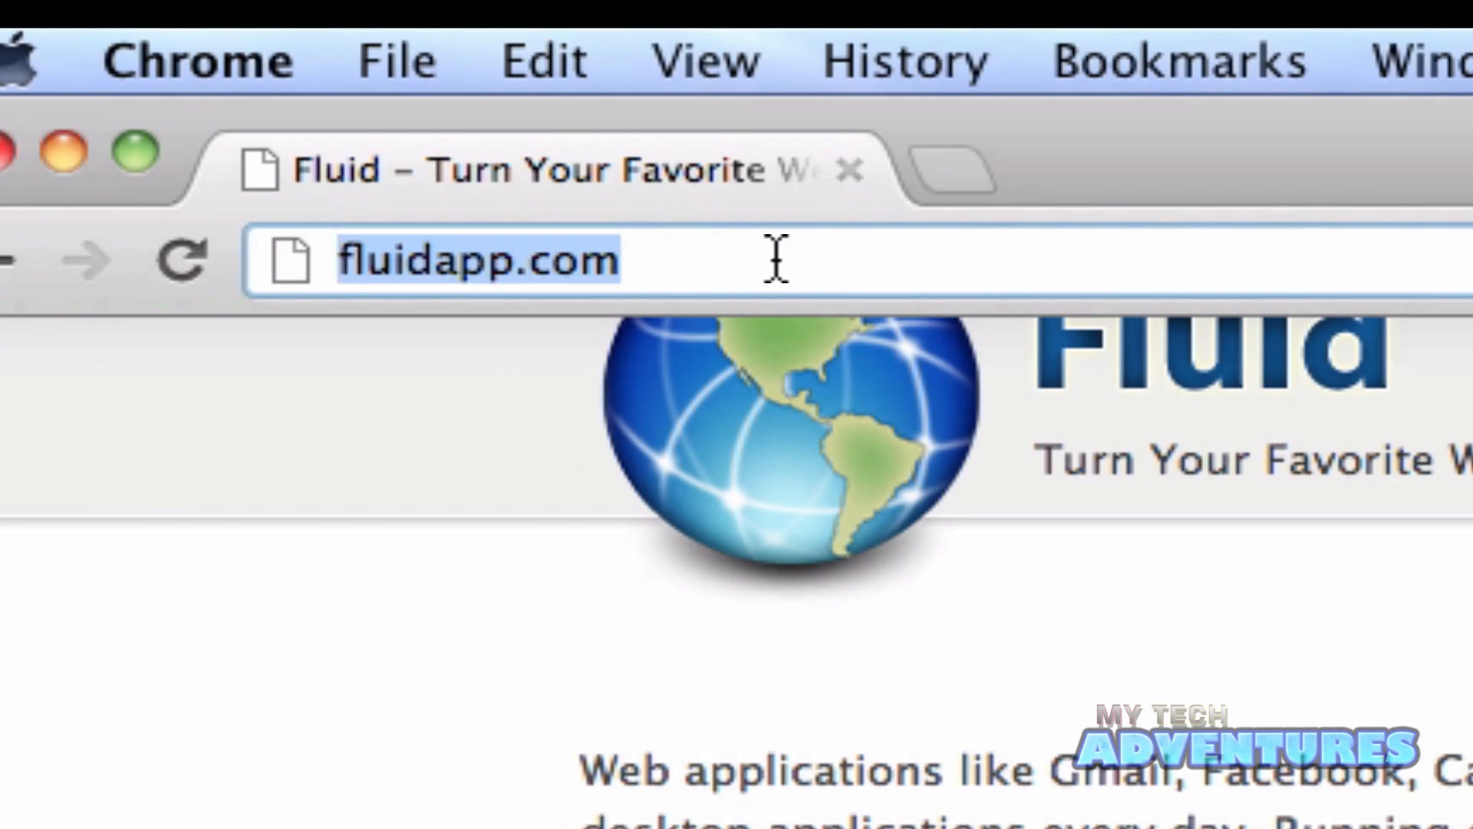
pyautogui.click(479, 261)
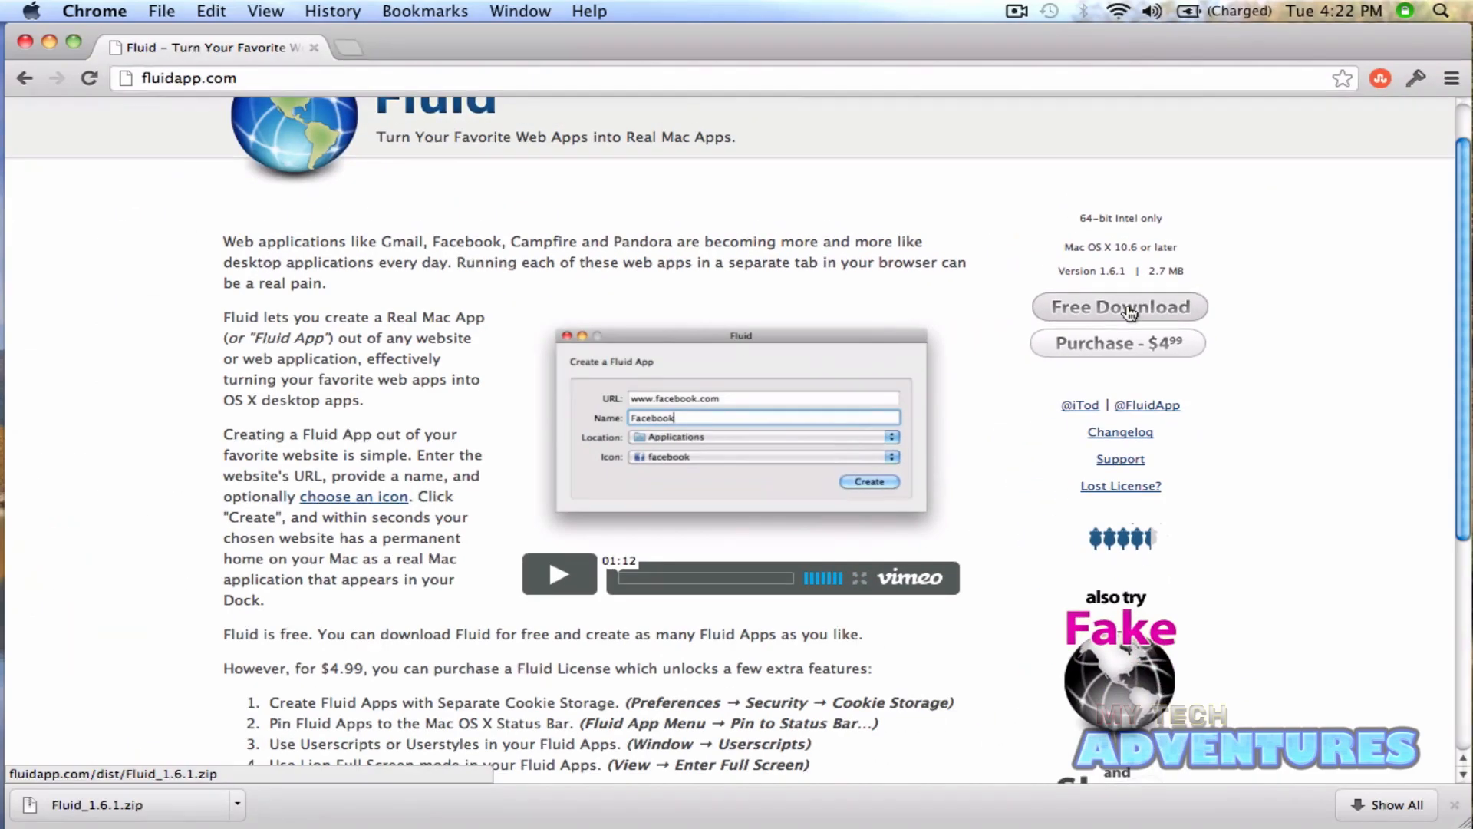
# Download the free Fluid release, saving Fluid_1.6.1.zip to the Desktop.
pyautogui.click(1119, 307)
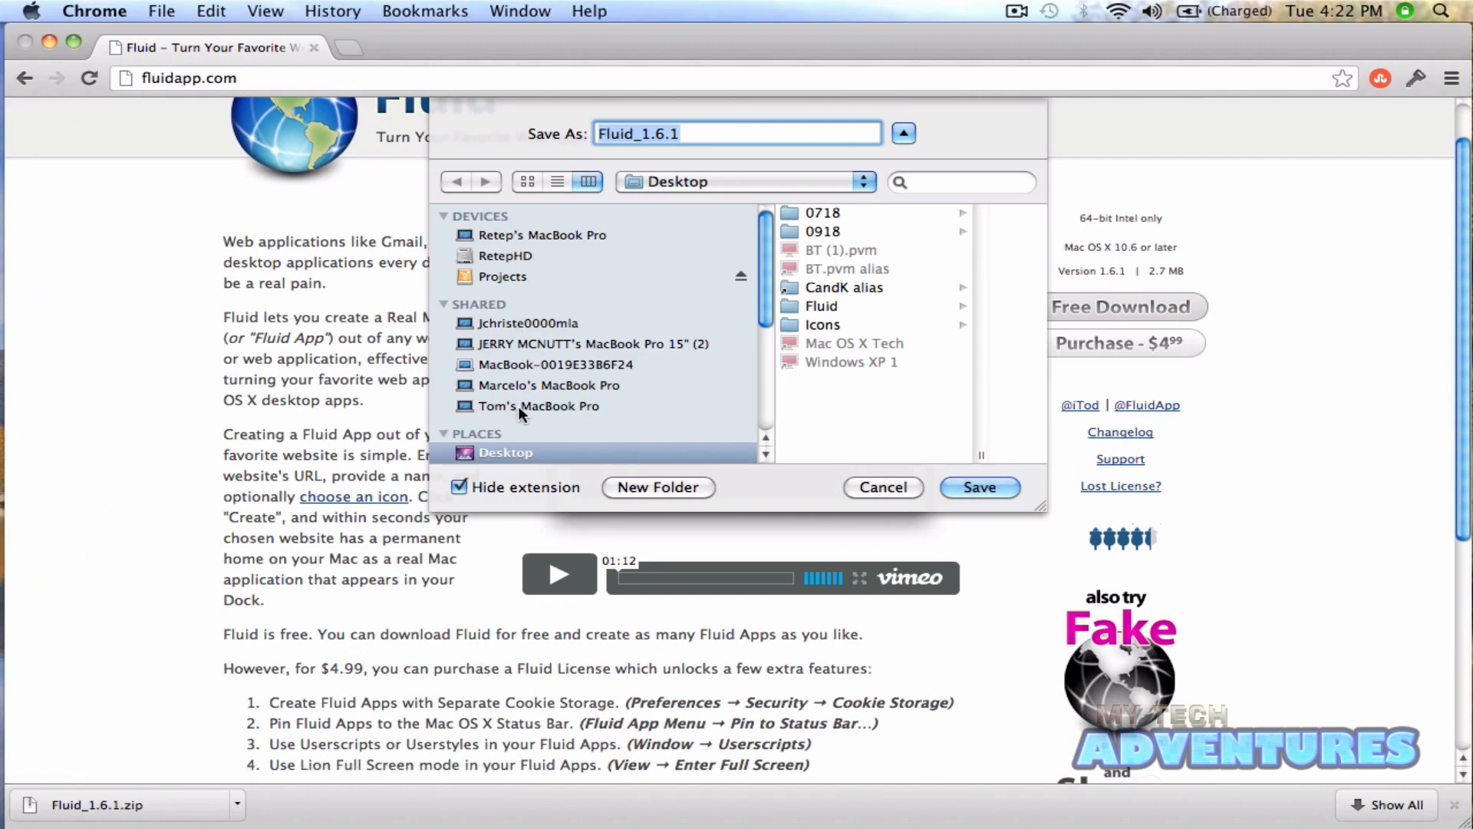
pyautogui.click(881, 486)
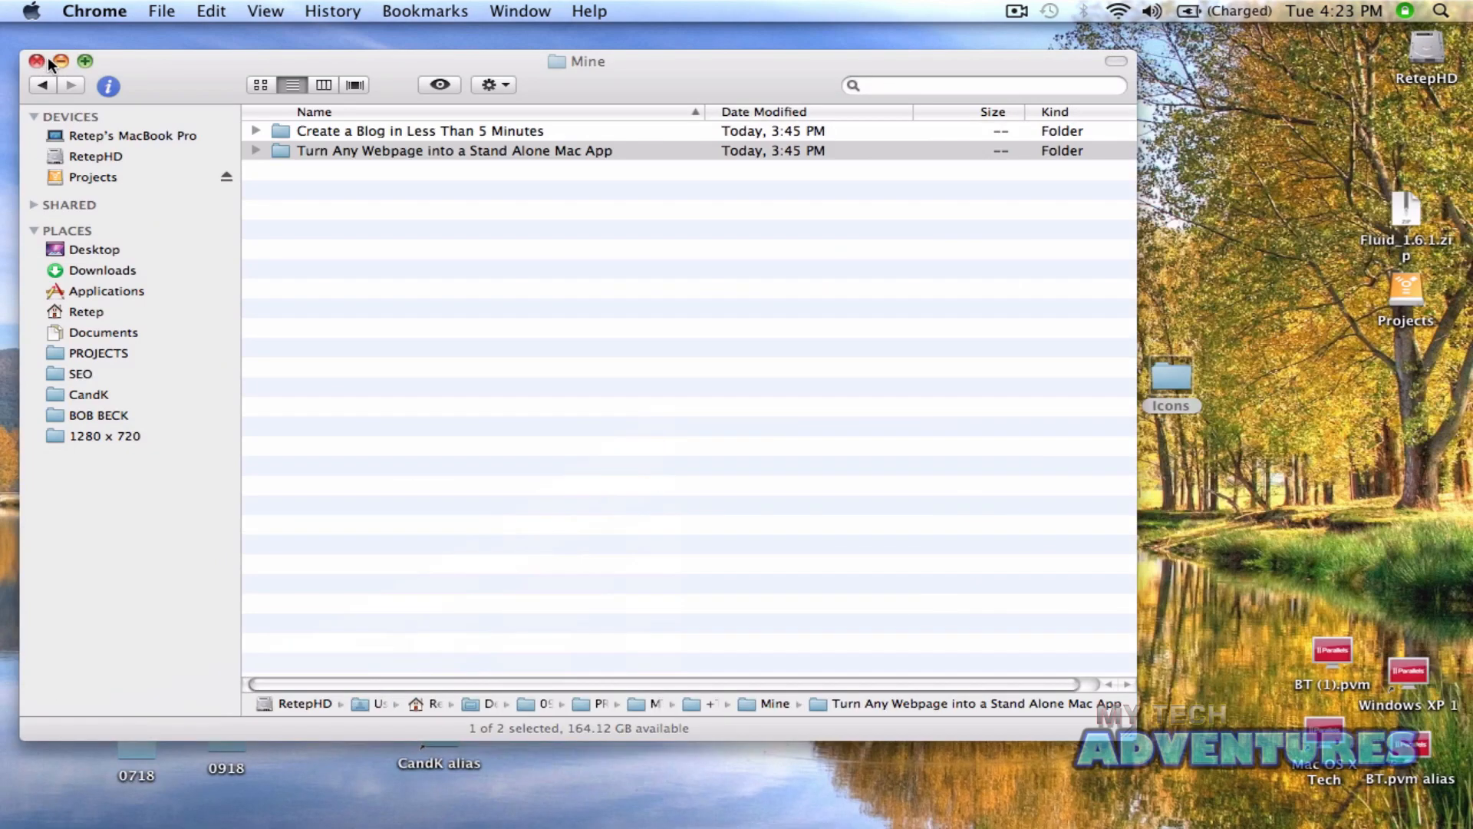
# Move the unzipped Fluid app from the Desktop into the Applications folder and show it there.
pyautogui.click(36, 61)
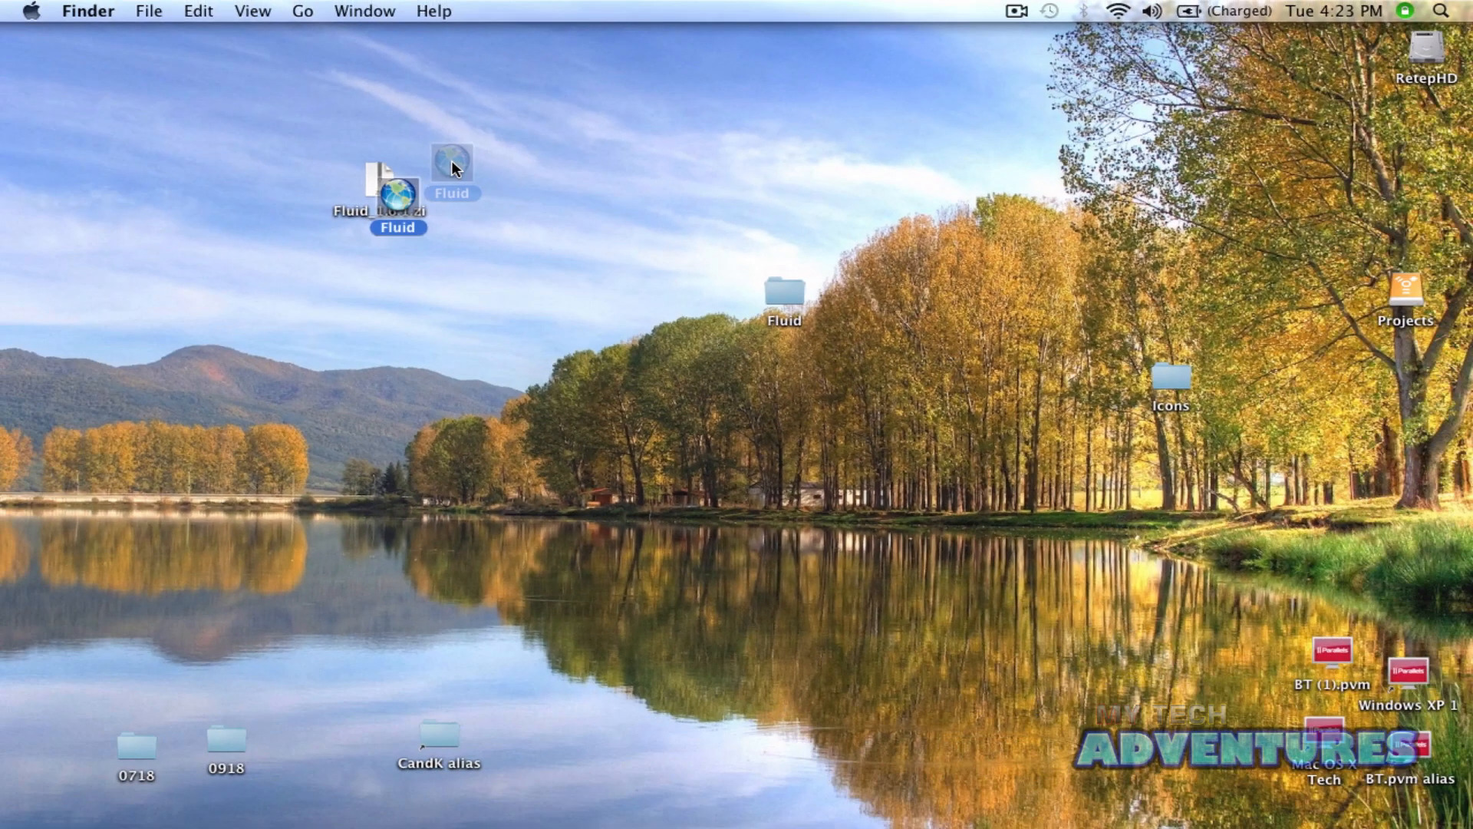
pyautogui.moveTo(451, 164); pyautogui.dragTo(307, 80)
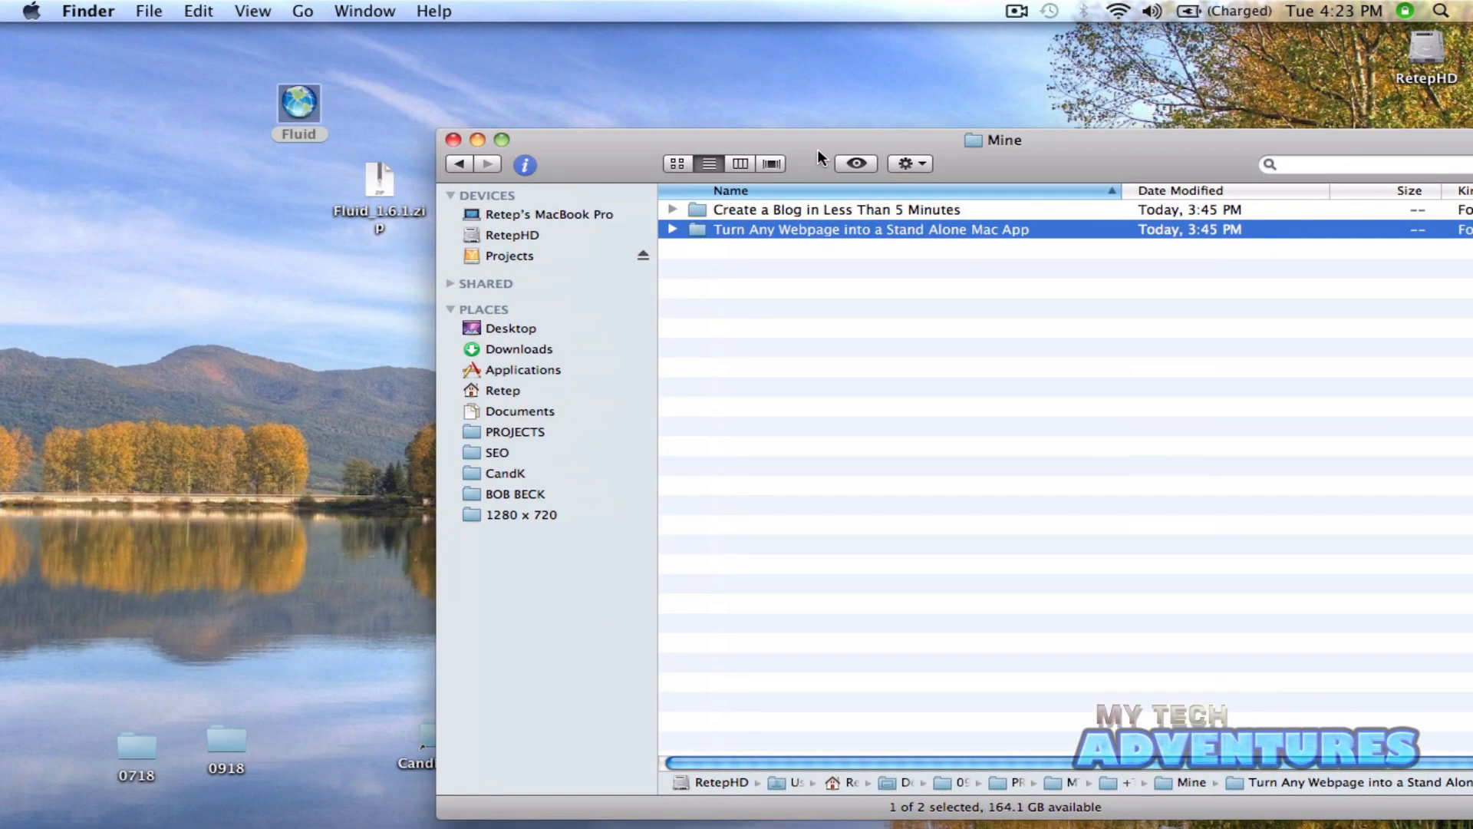
pyautogui.click(300, 102)
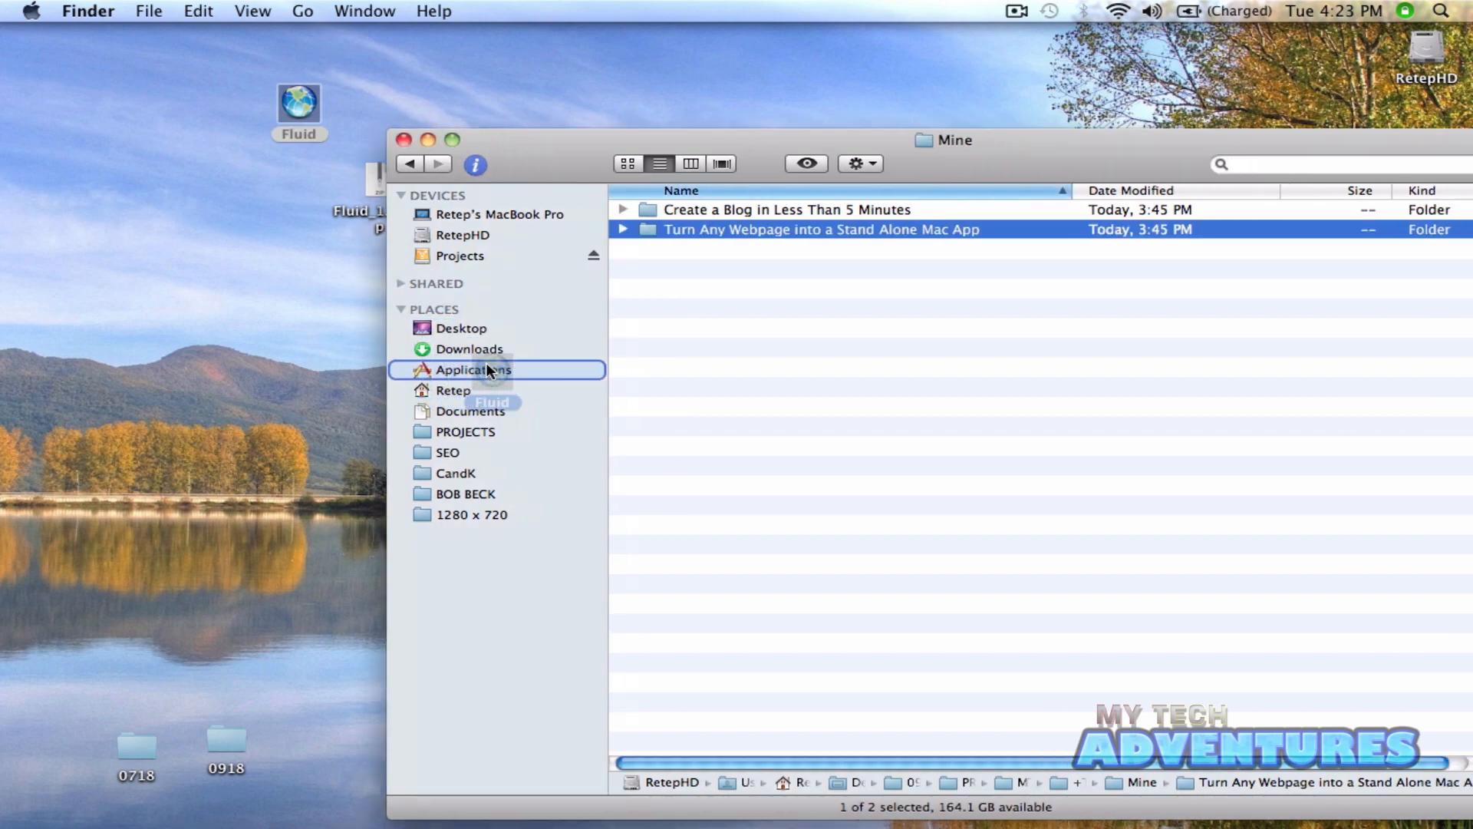
pyautogui.click(474, 370)
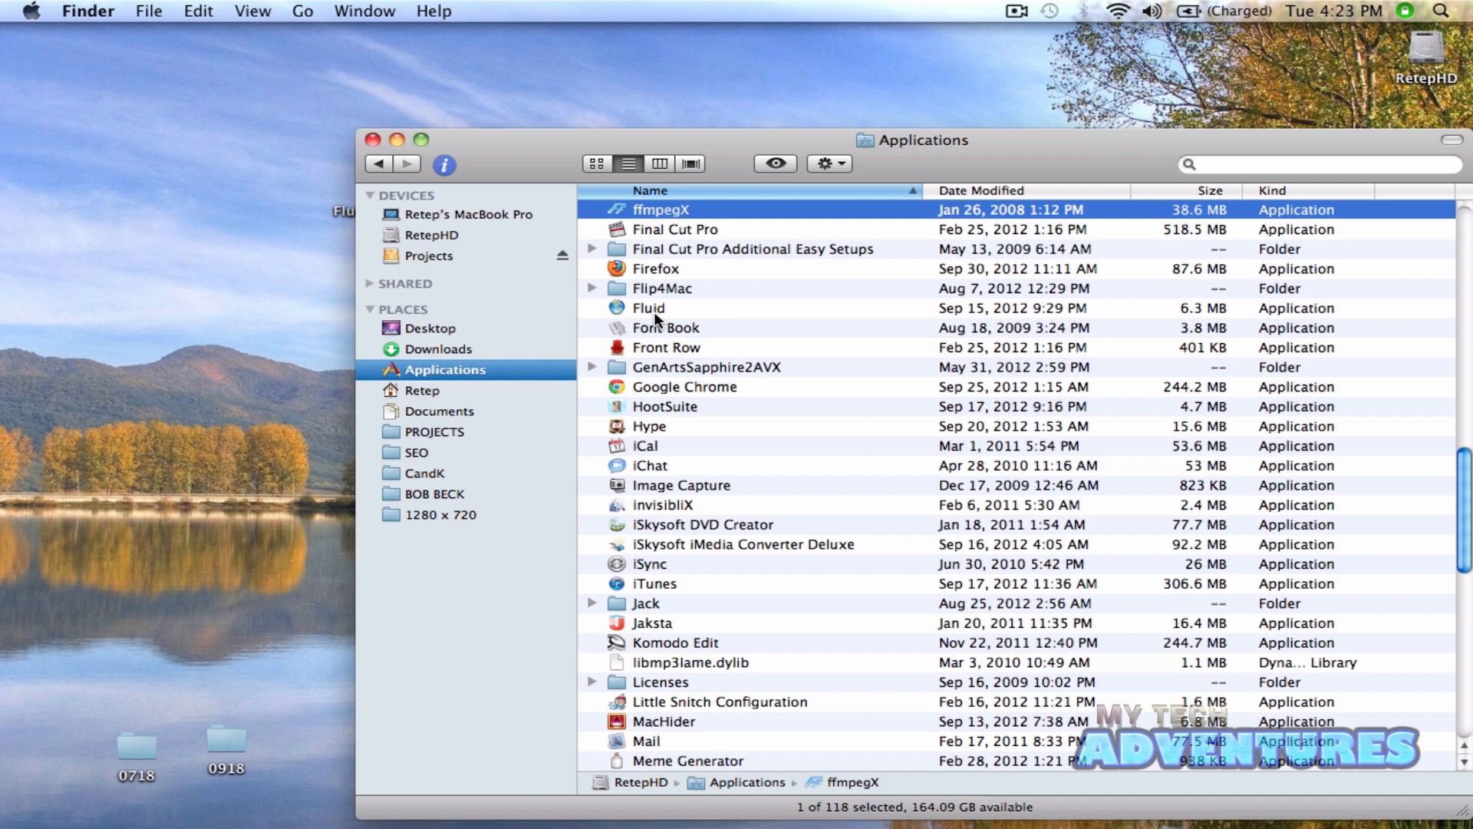
# Launch Fluid from Applications and approve the downloaded-app security warning.
pyautogui.doubleClick(647, 309)
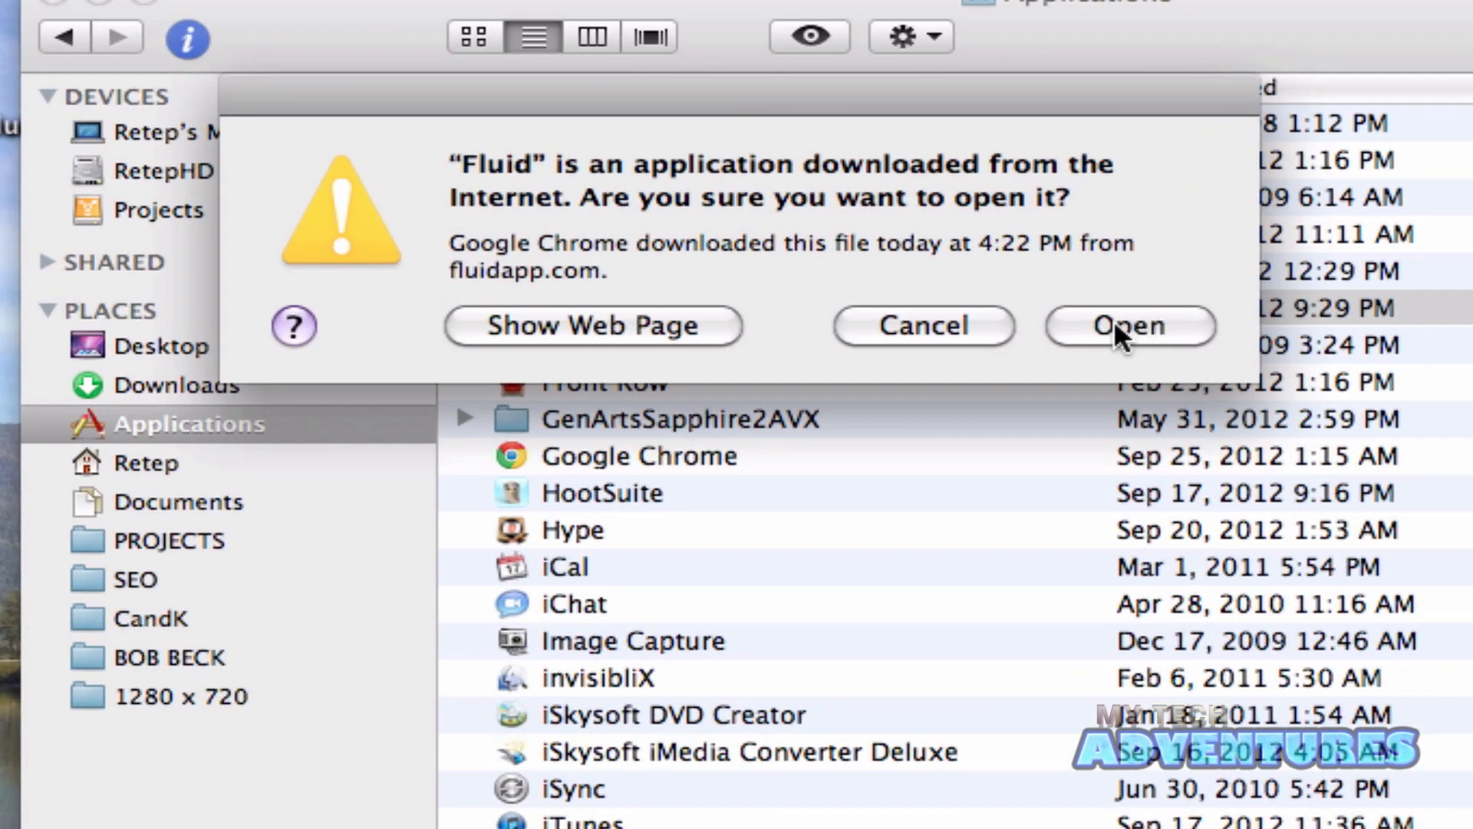
pyautogui.click(1128, 326)
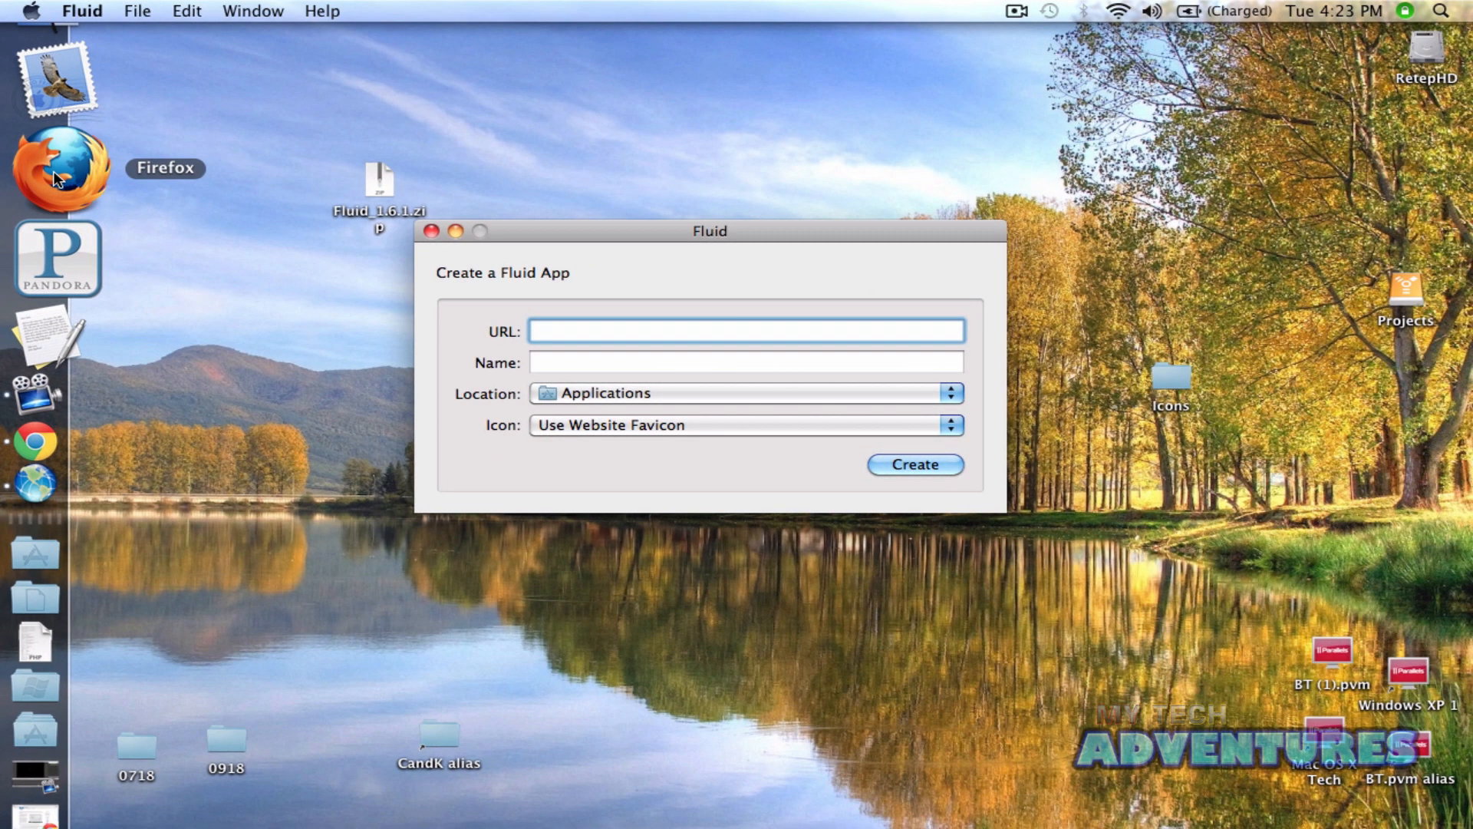
pyautogui.moveTo(60, 353)
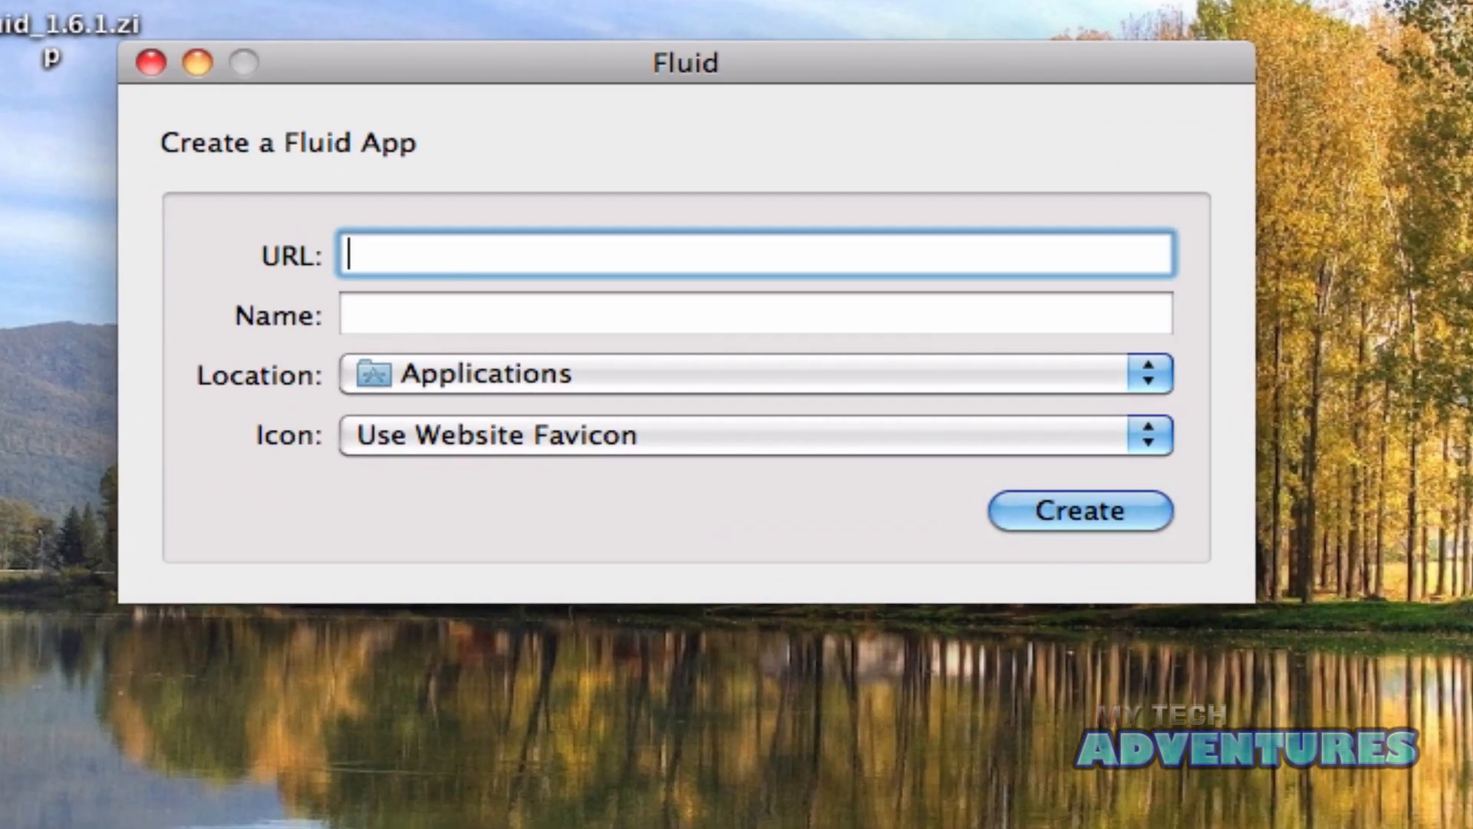
pyautogui.write('https')
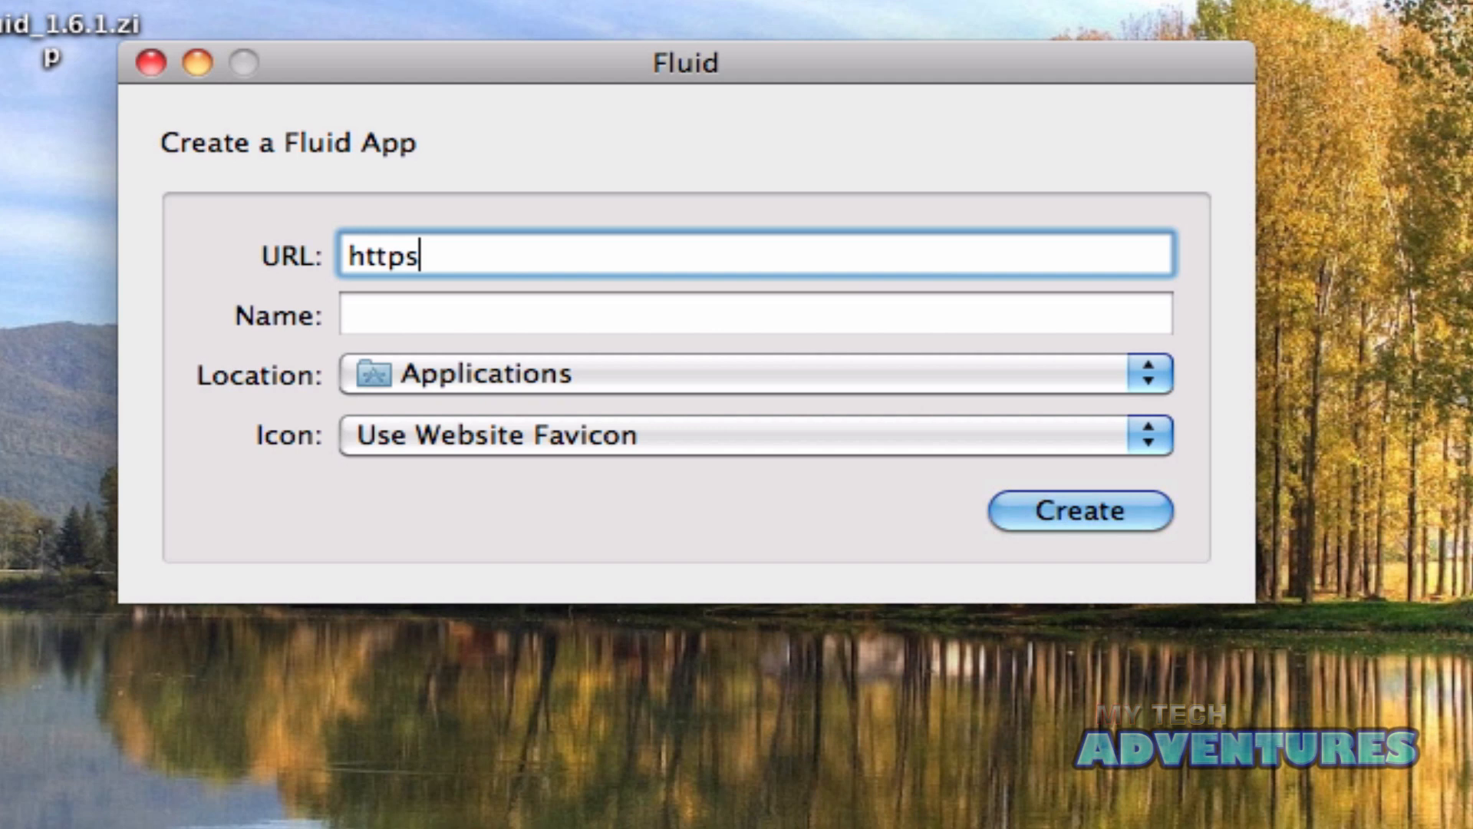
pyautogui.write('://')
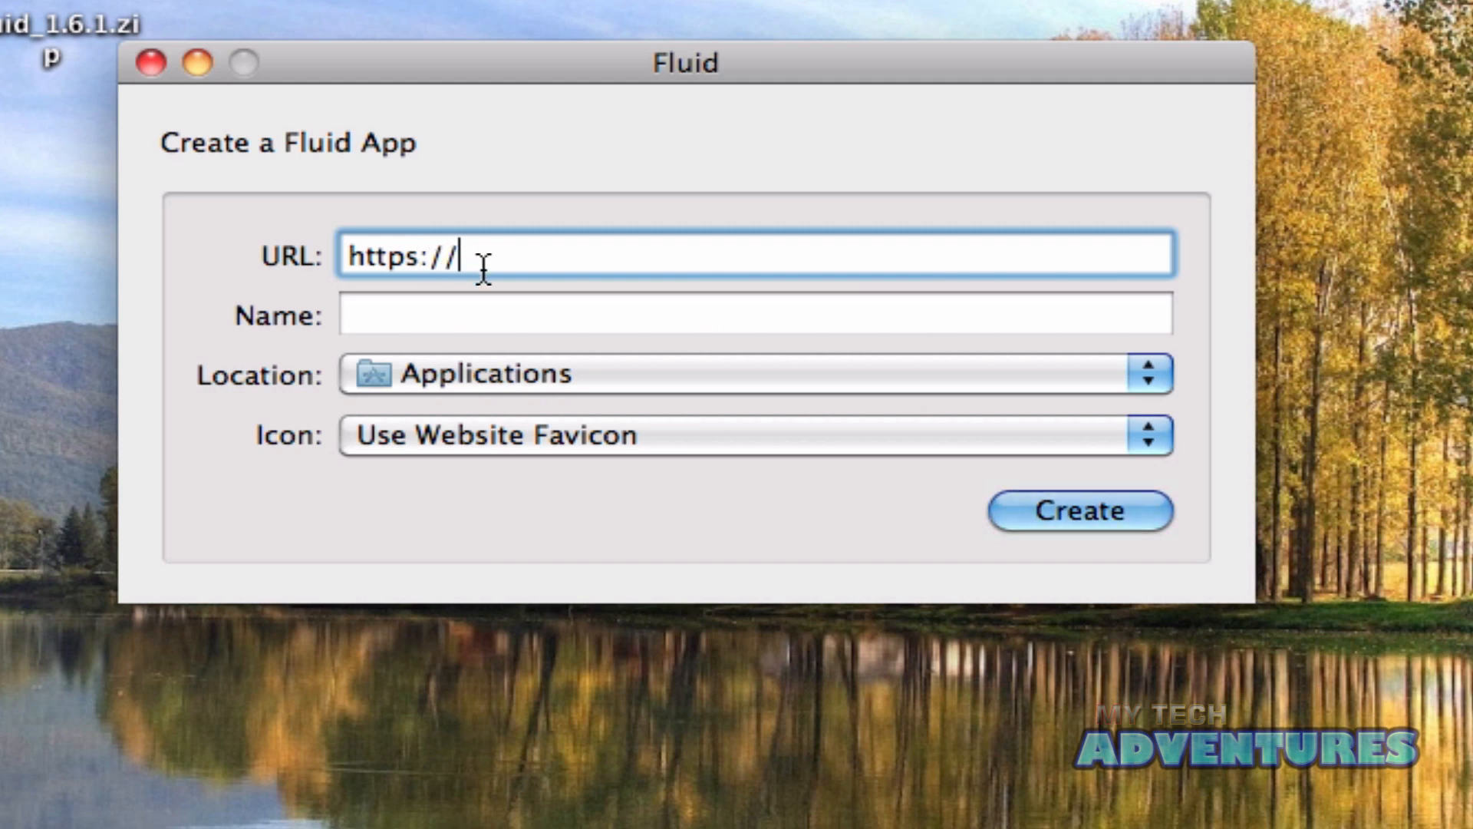
pyautogui.write('www.face')
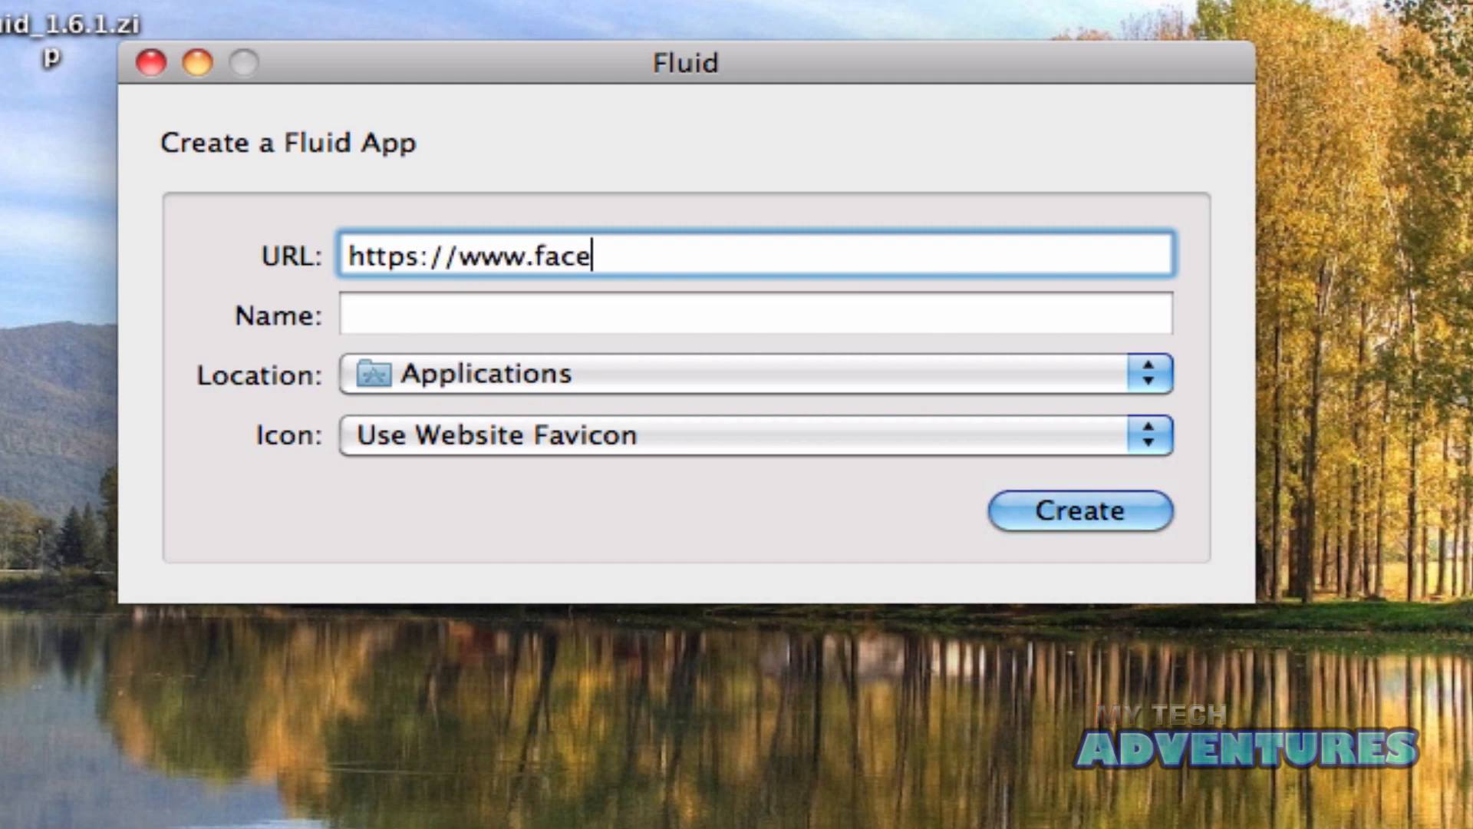
pyautogui.write('book.com')
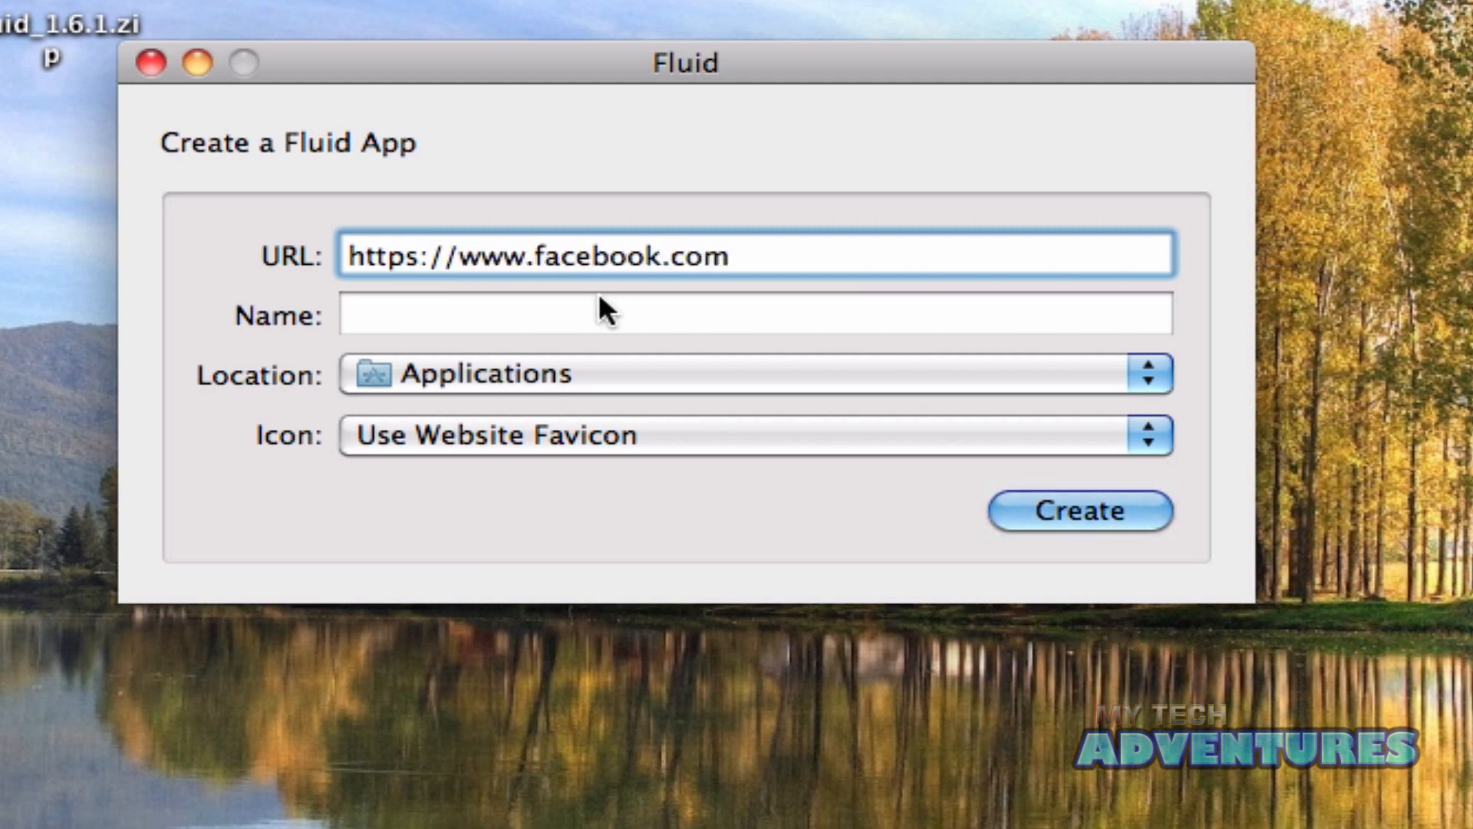
pyautogui.write('Faceb')
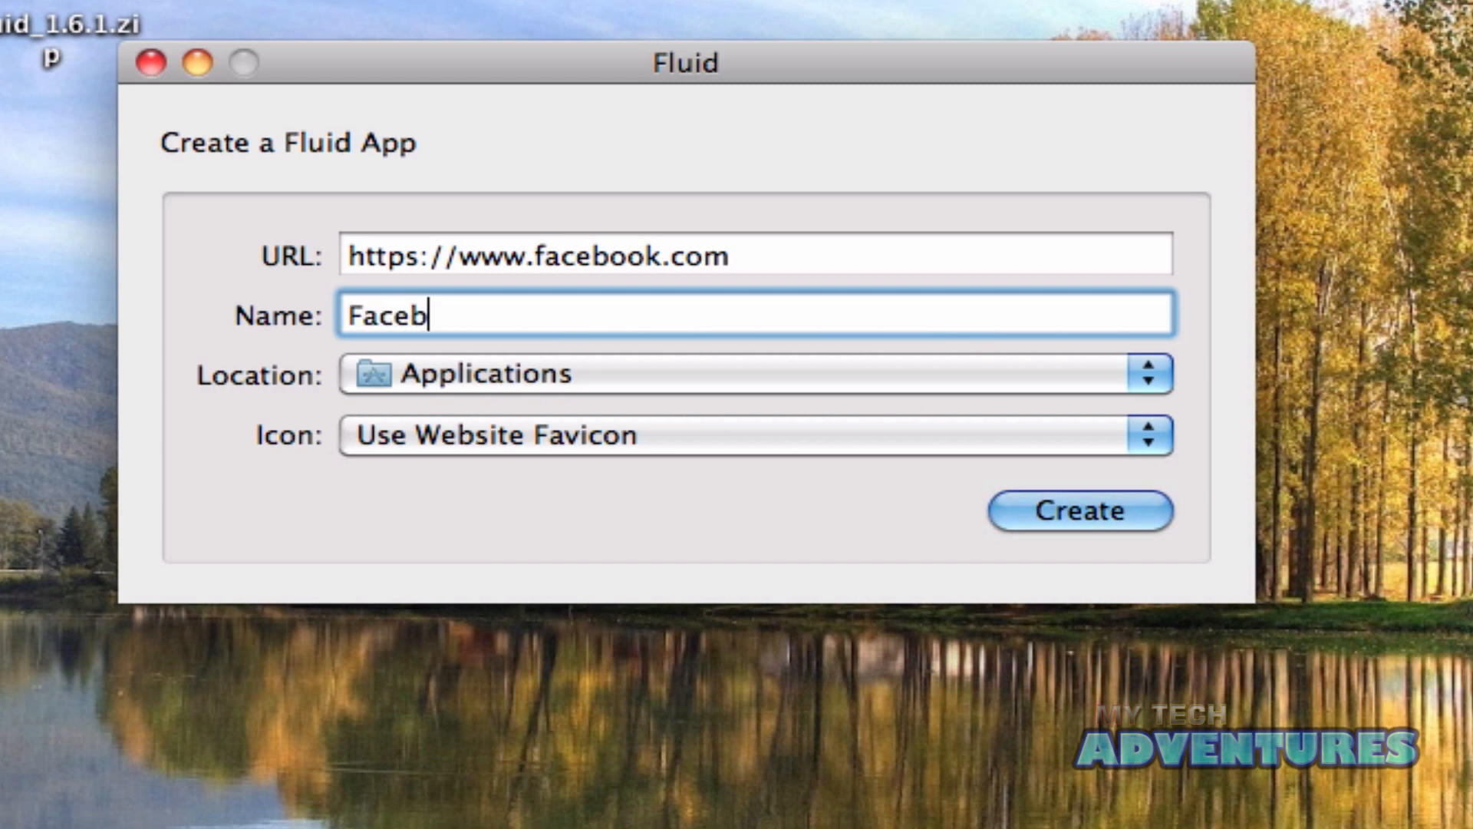
pyautogui.write('ook')
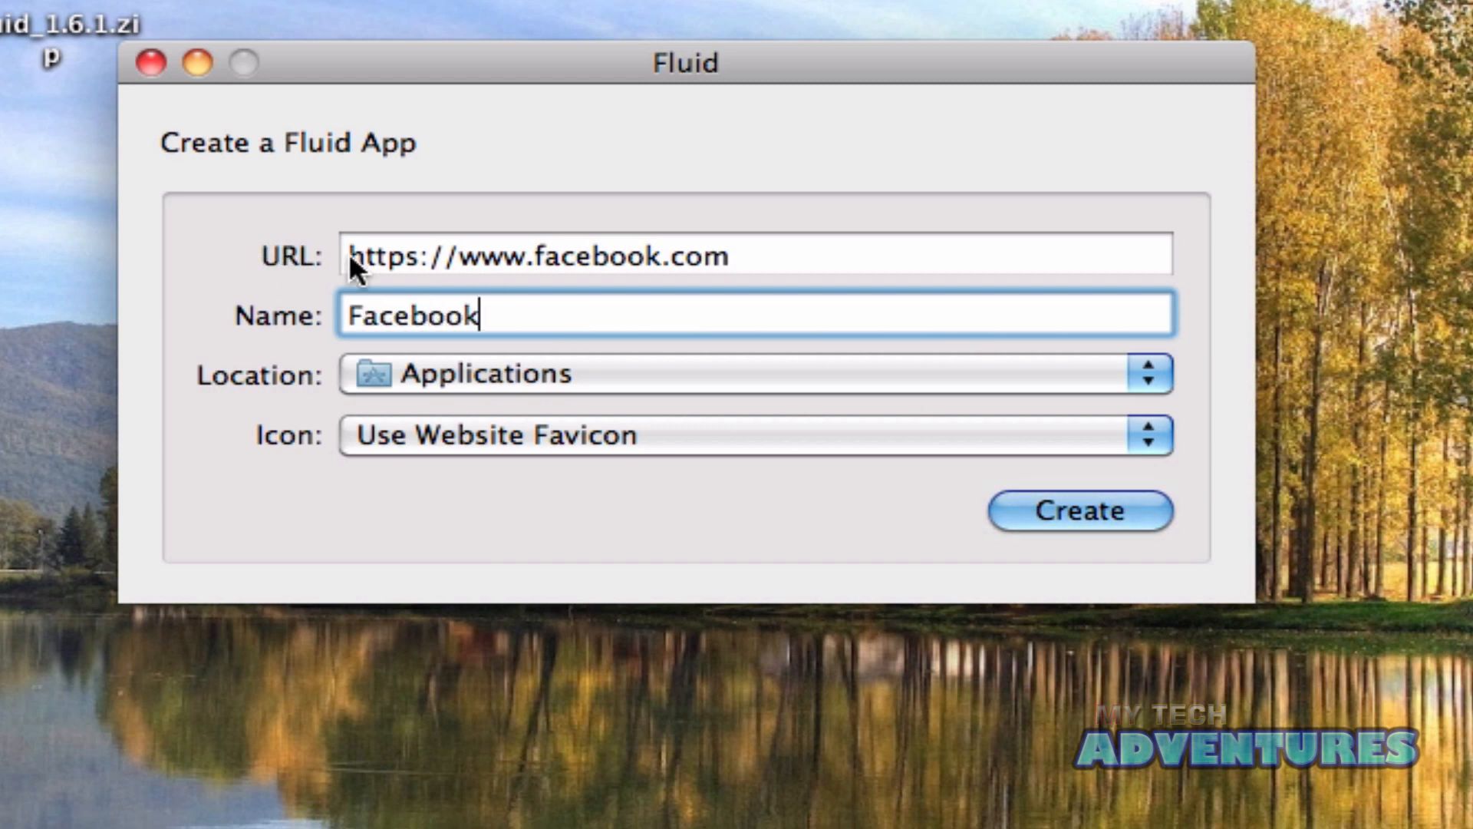
pyautogui.moveTo(395, 336)
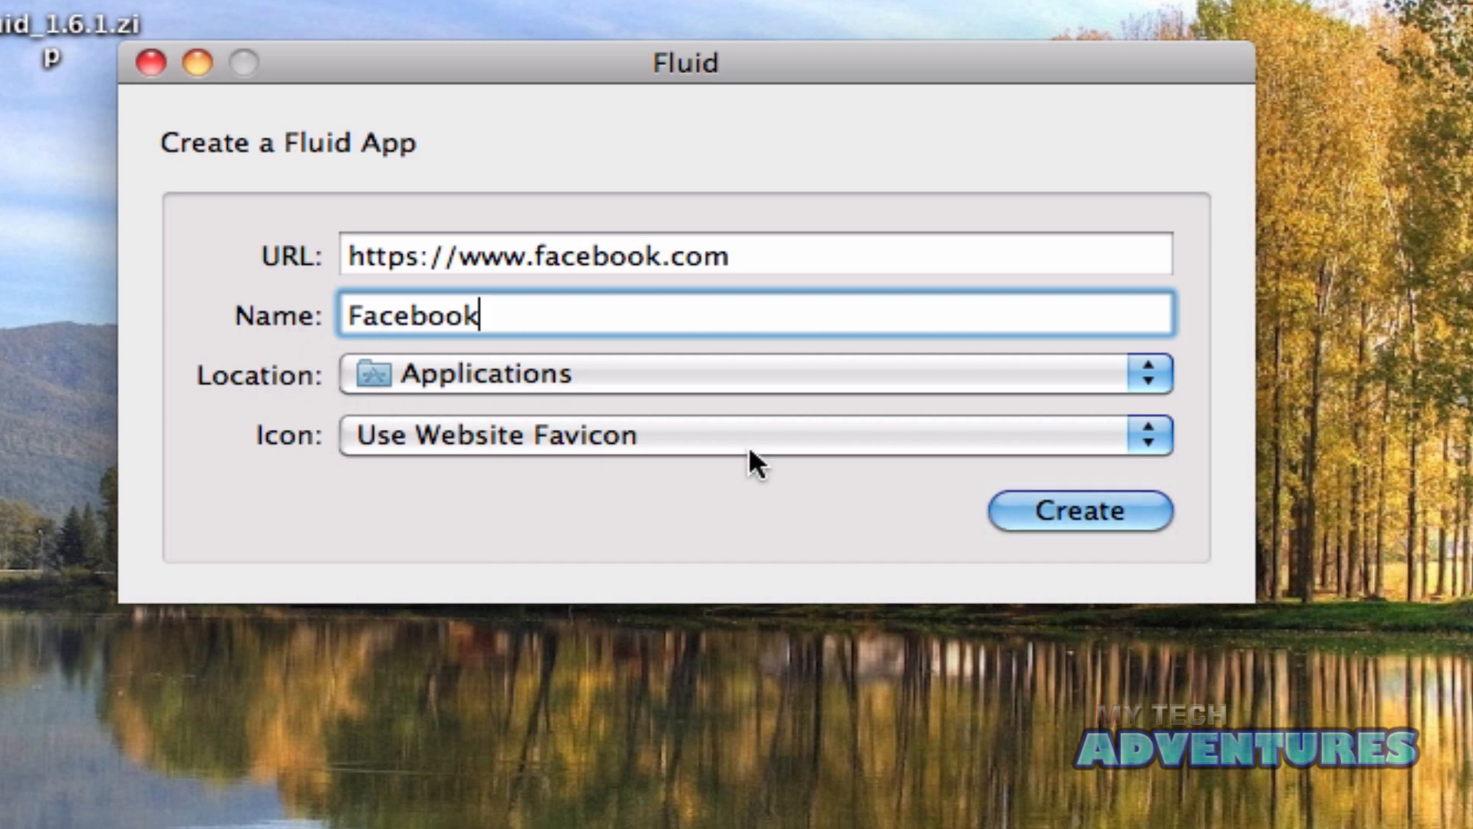
# Choose the custom FaceBook-icon image as the app icon and create the Facebook app.
pyautogui.click(752, 434)
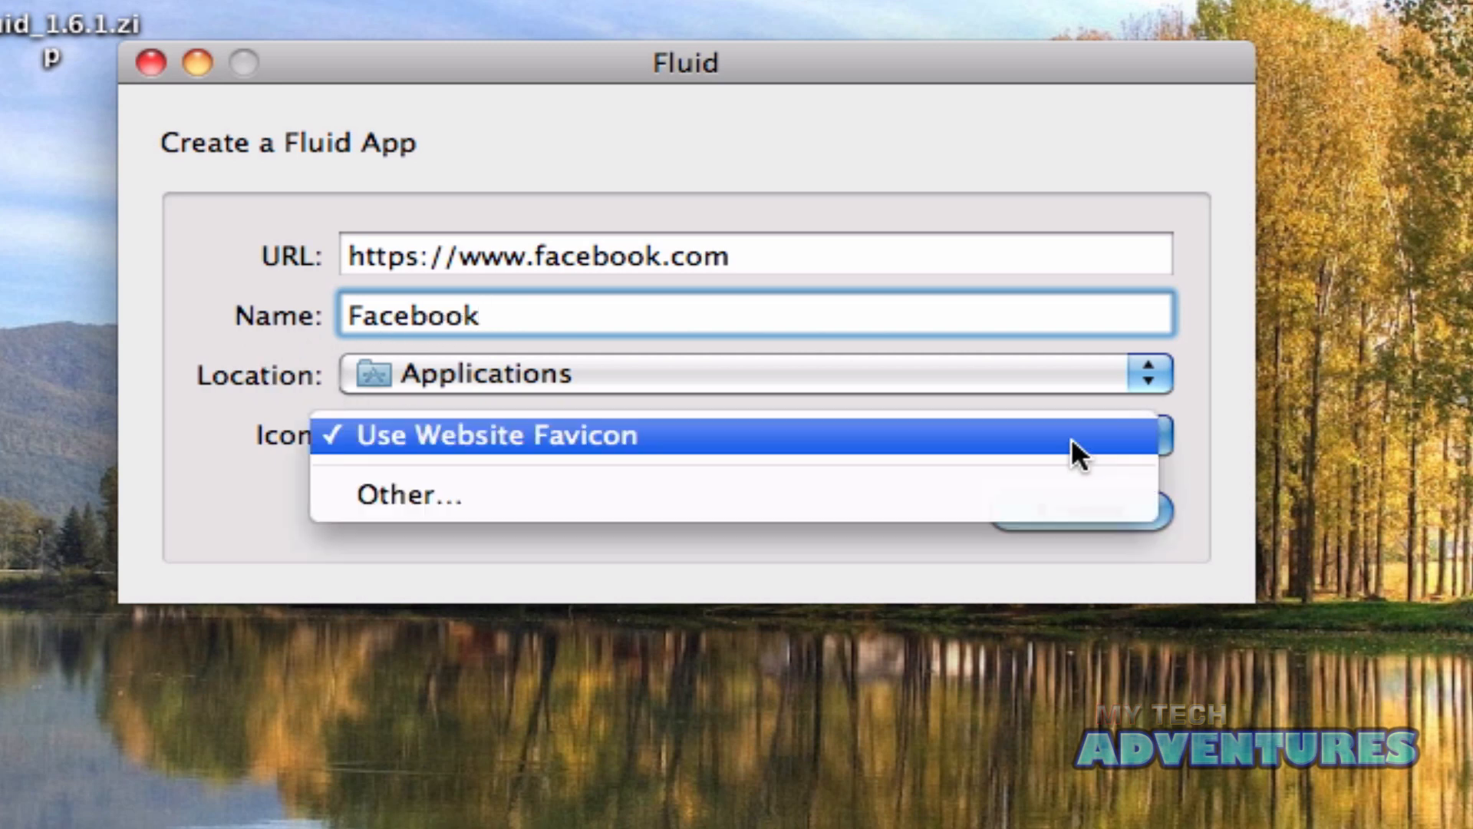
pyautogui.click(410, 496)
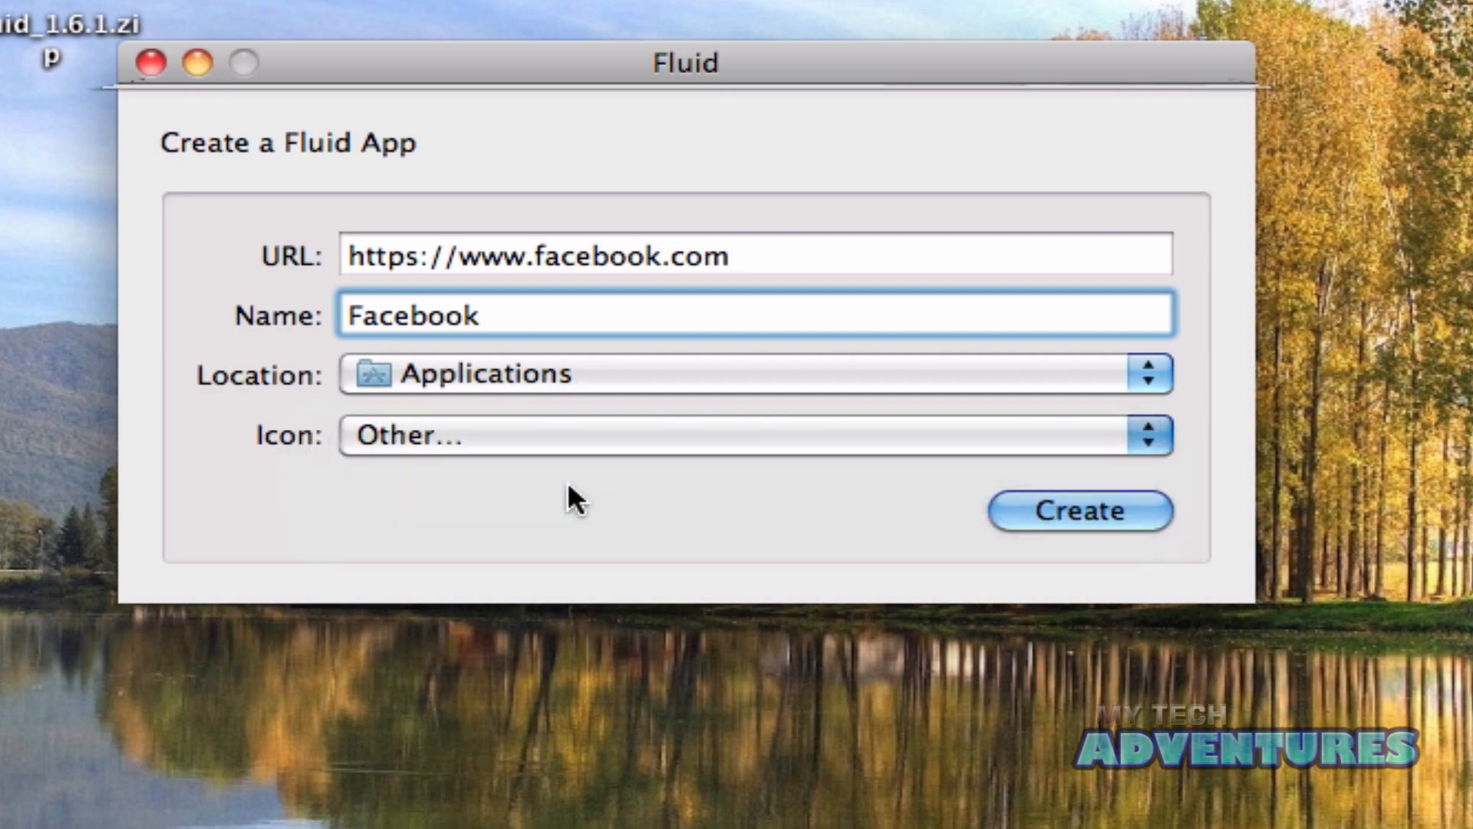
pyautogui.click(755, 434)
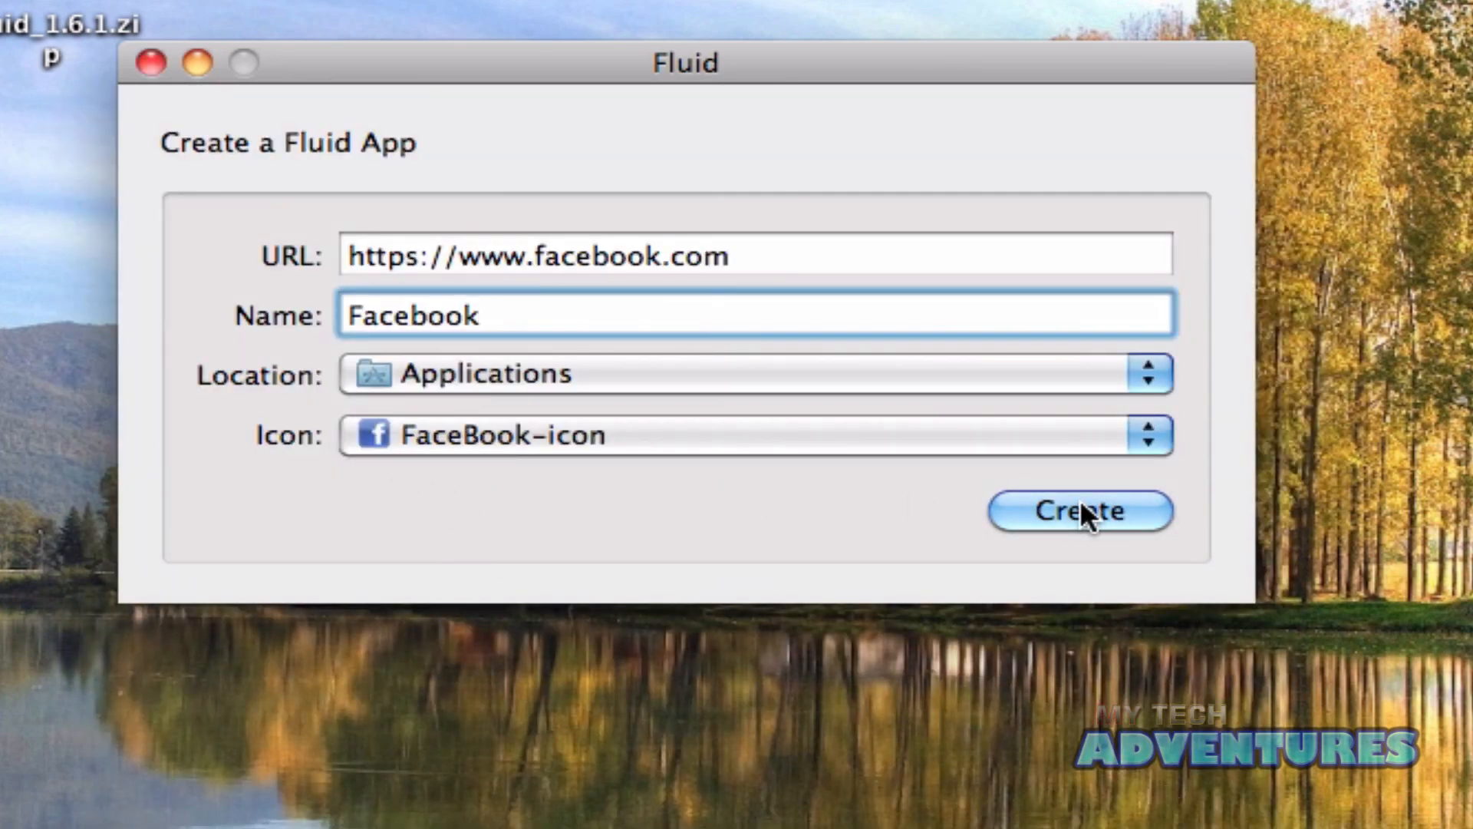
pyautogui.click(1077, 511)
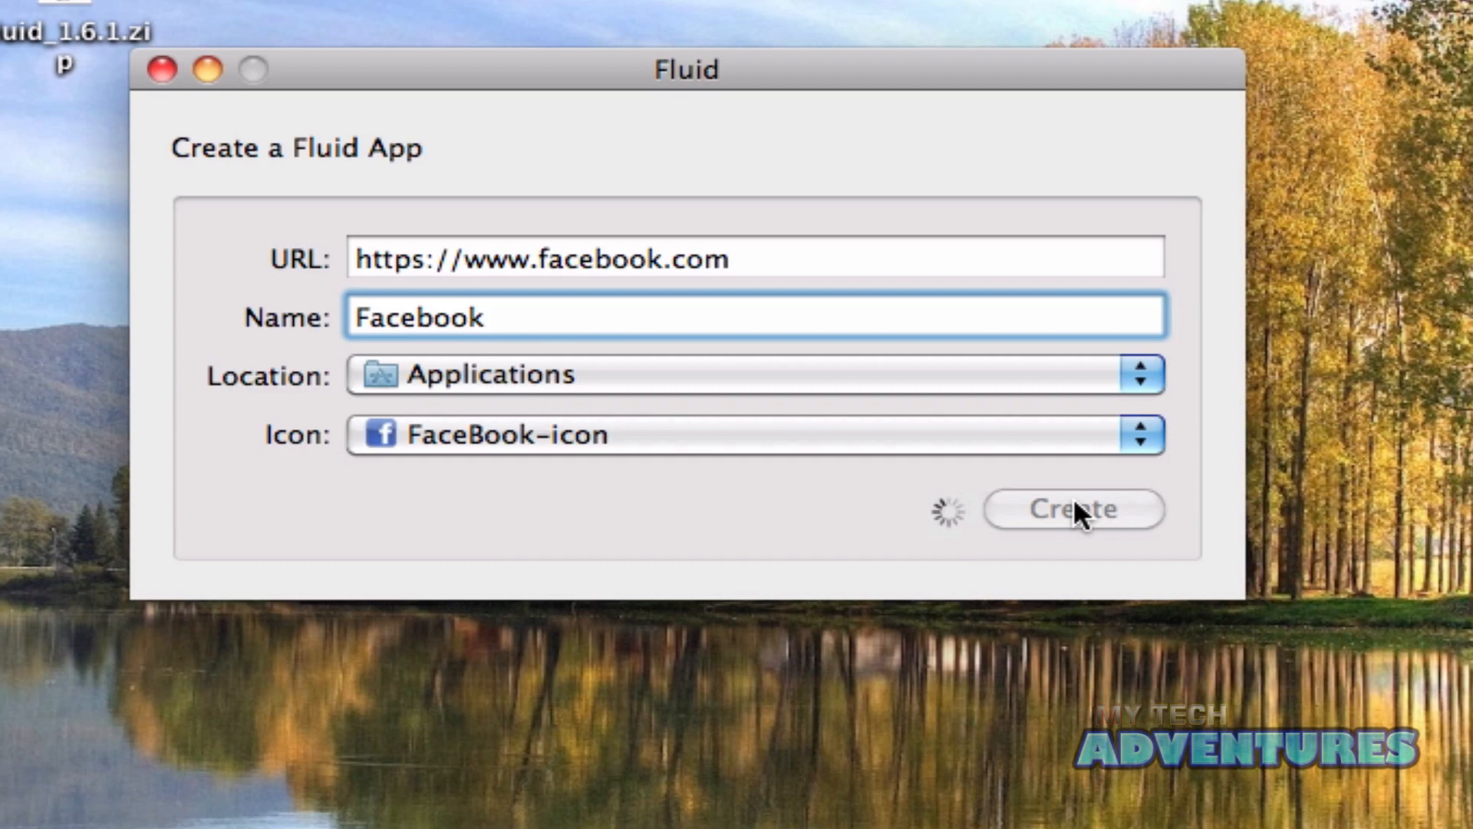
pyautogui.click(1072, 508)
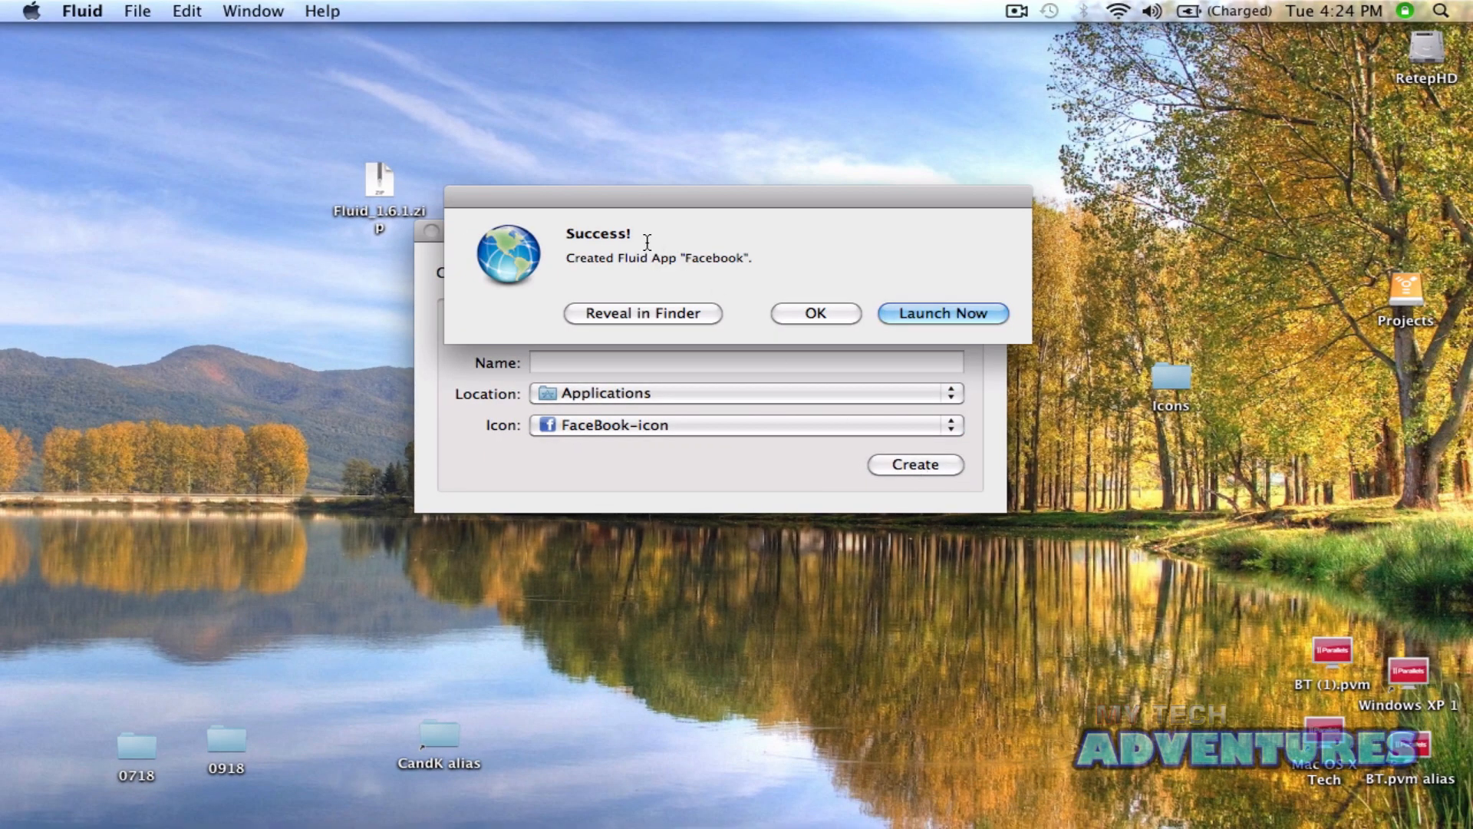
pyautogui.moveTo(709, 277)
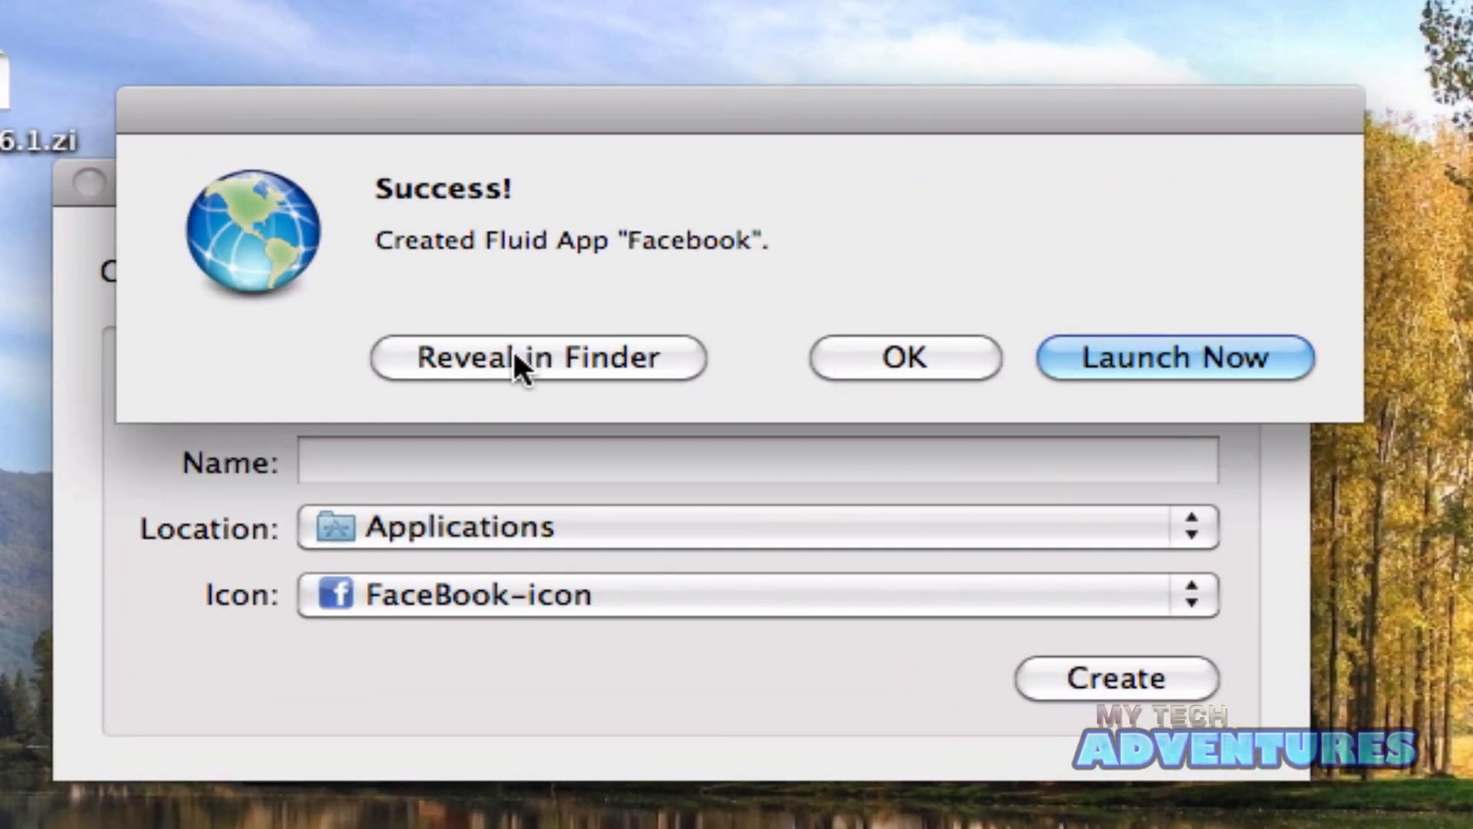
# Launch the newly created Facebook app from the Success dialog.
pyautogui.click(1174, 358)
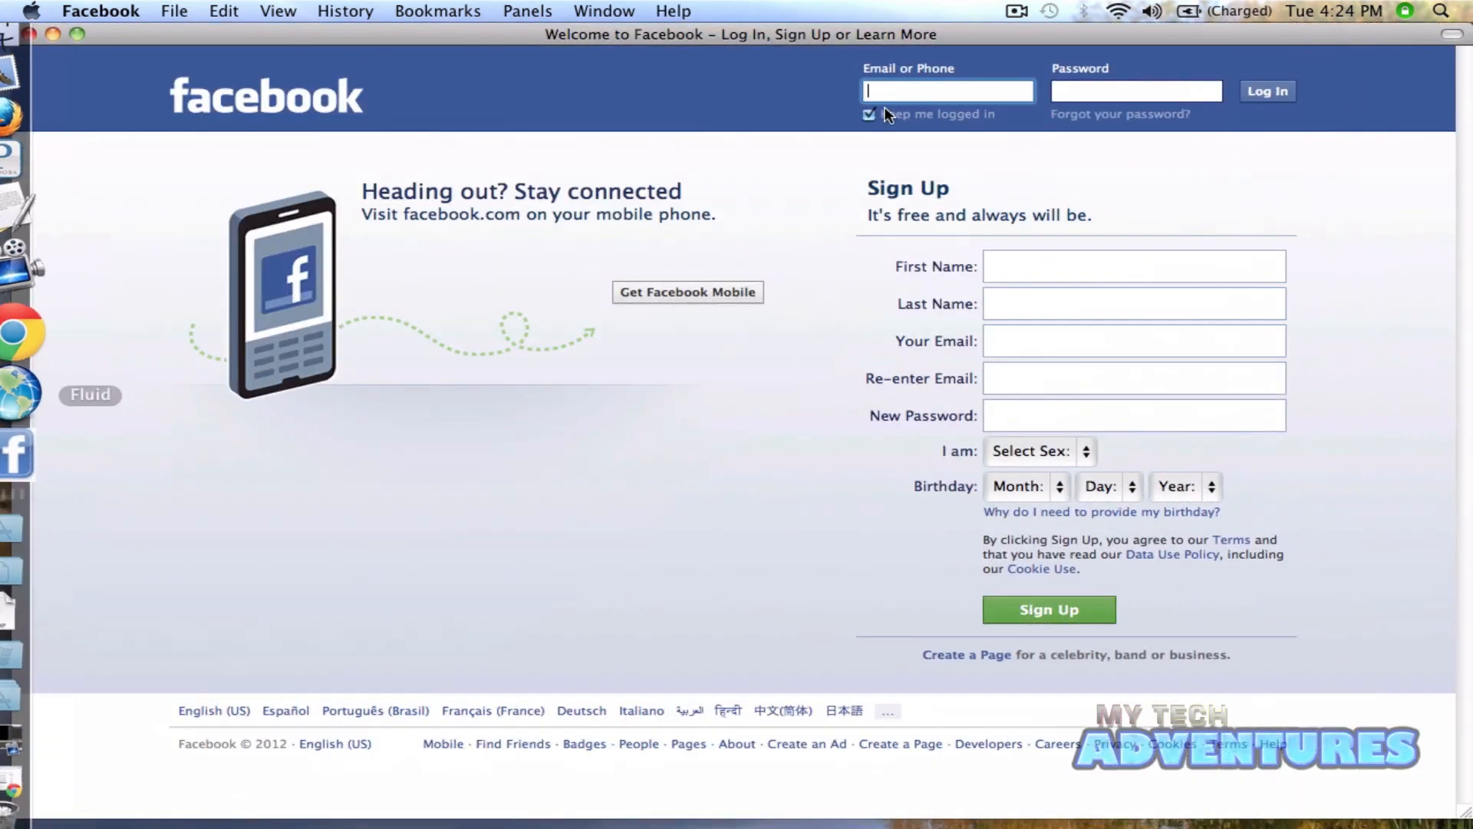
# Sign in to Facebook in the Fluid app and browse the My Tech Adventures page.
pyautogui.write('reteps')
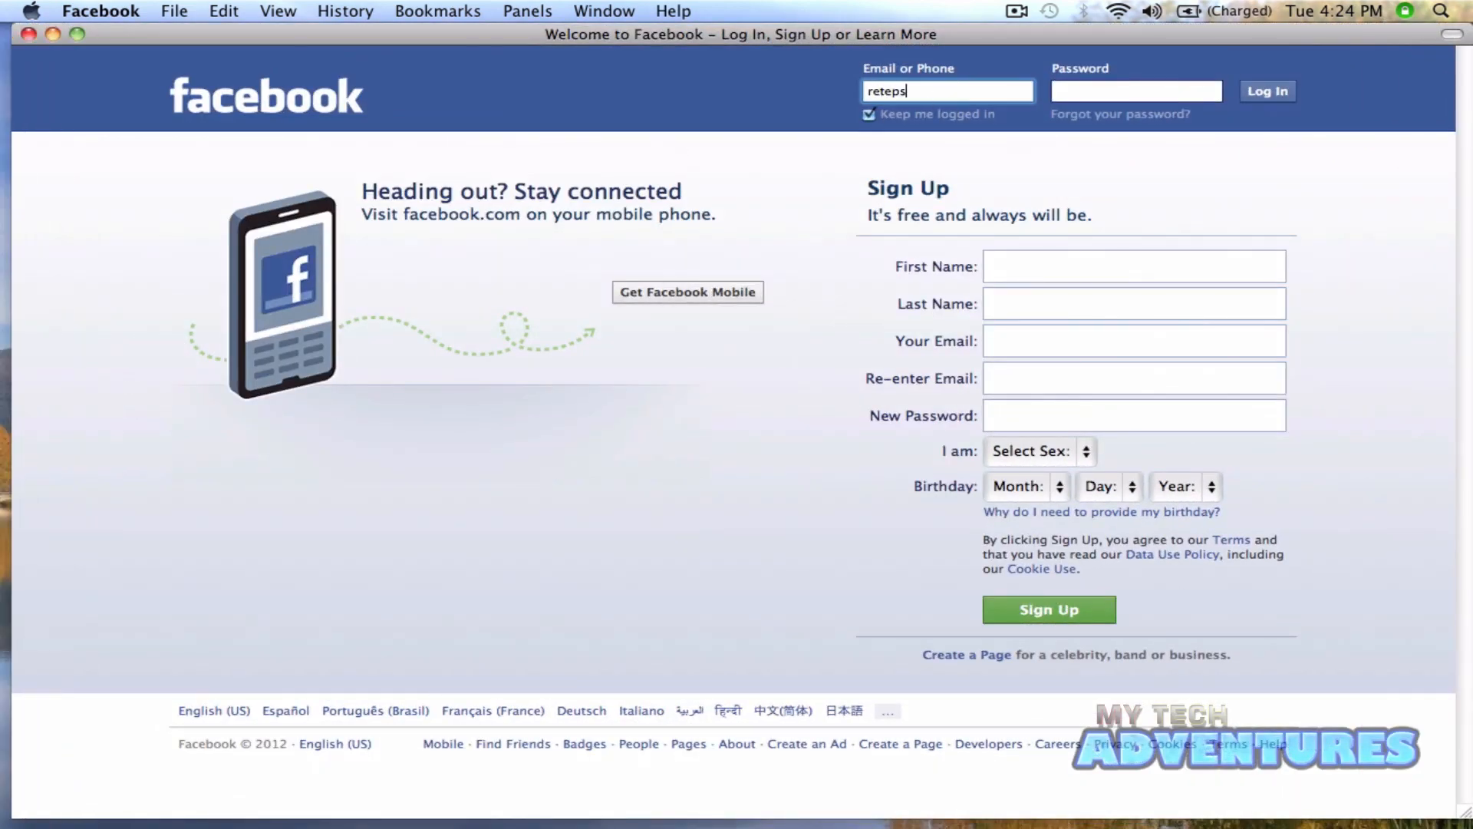
pyautogui.click(1268, 91)
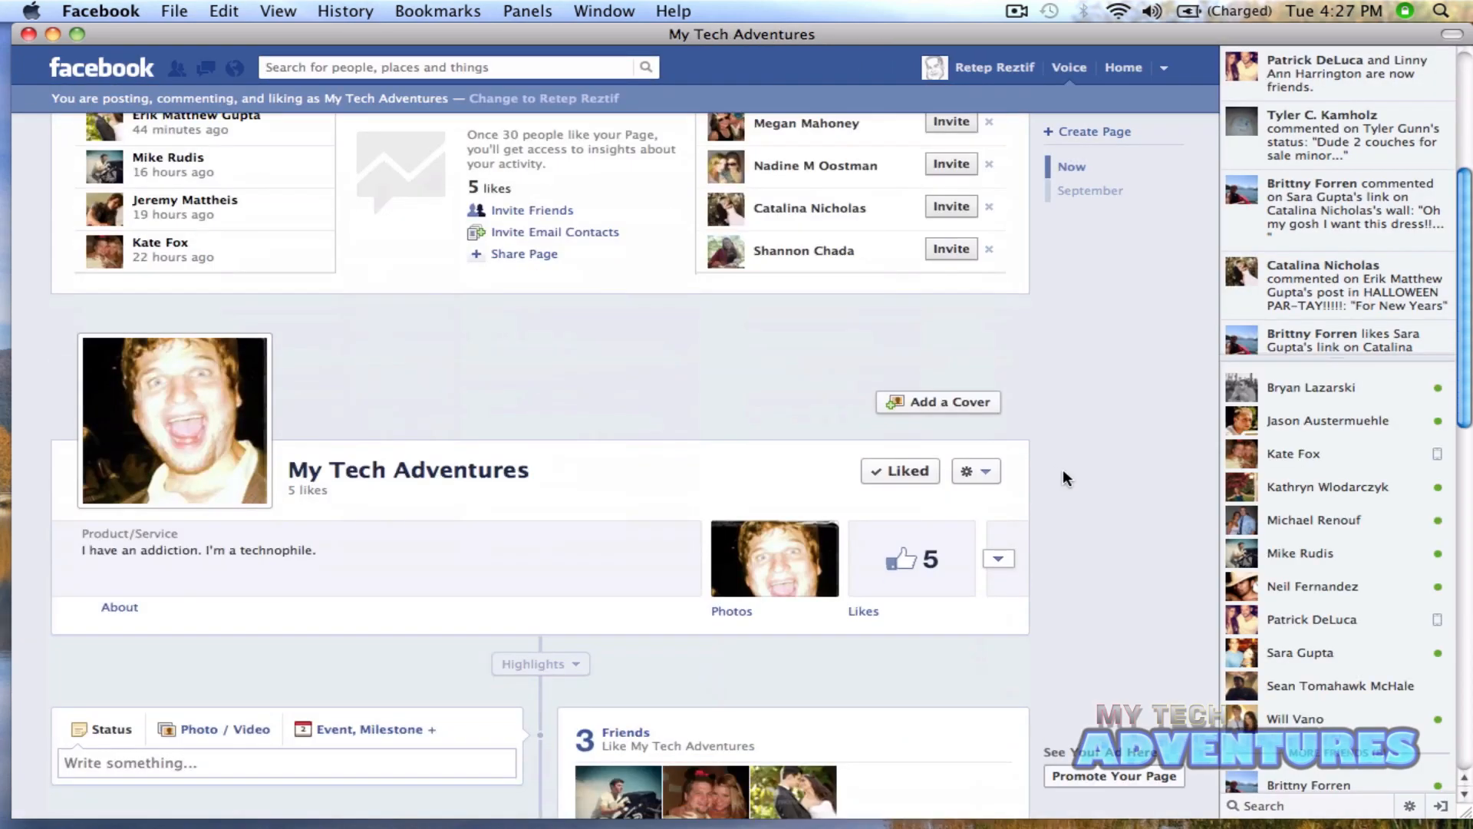
pyautogui.scroll(-3)
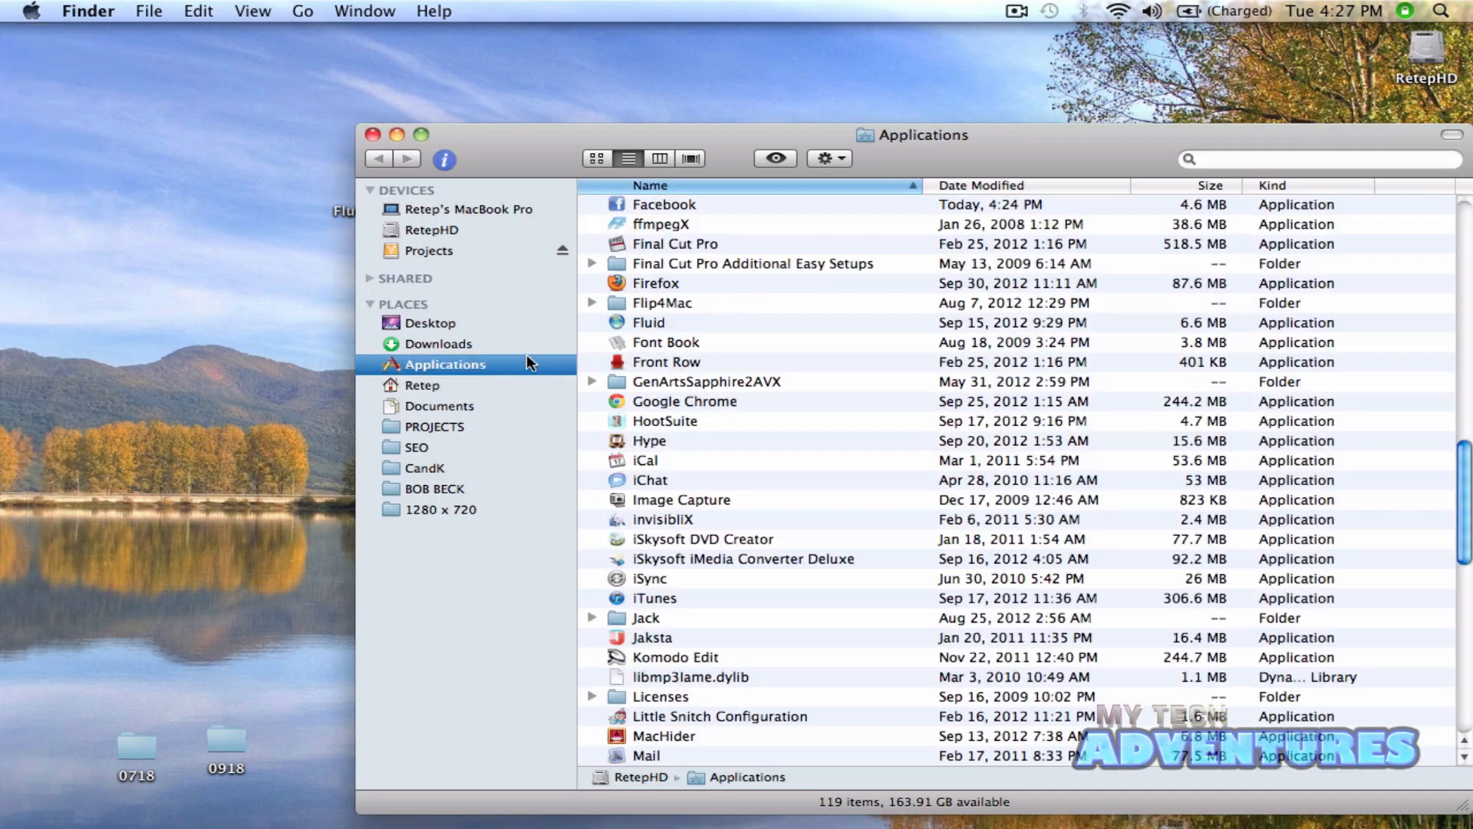
# Keep the Facebook app in the Dock and relaunch it from there.
pyautogui.click(663, 204)
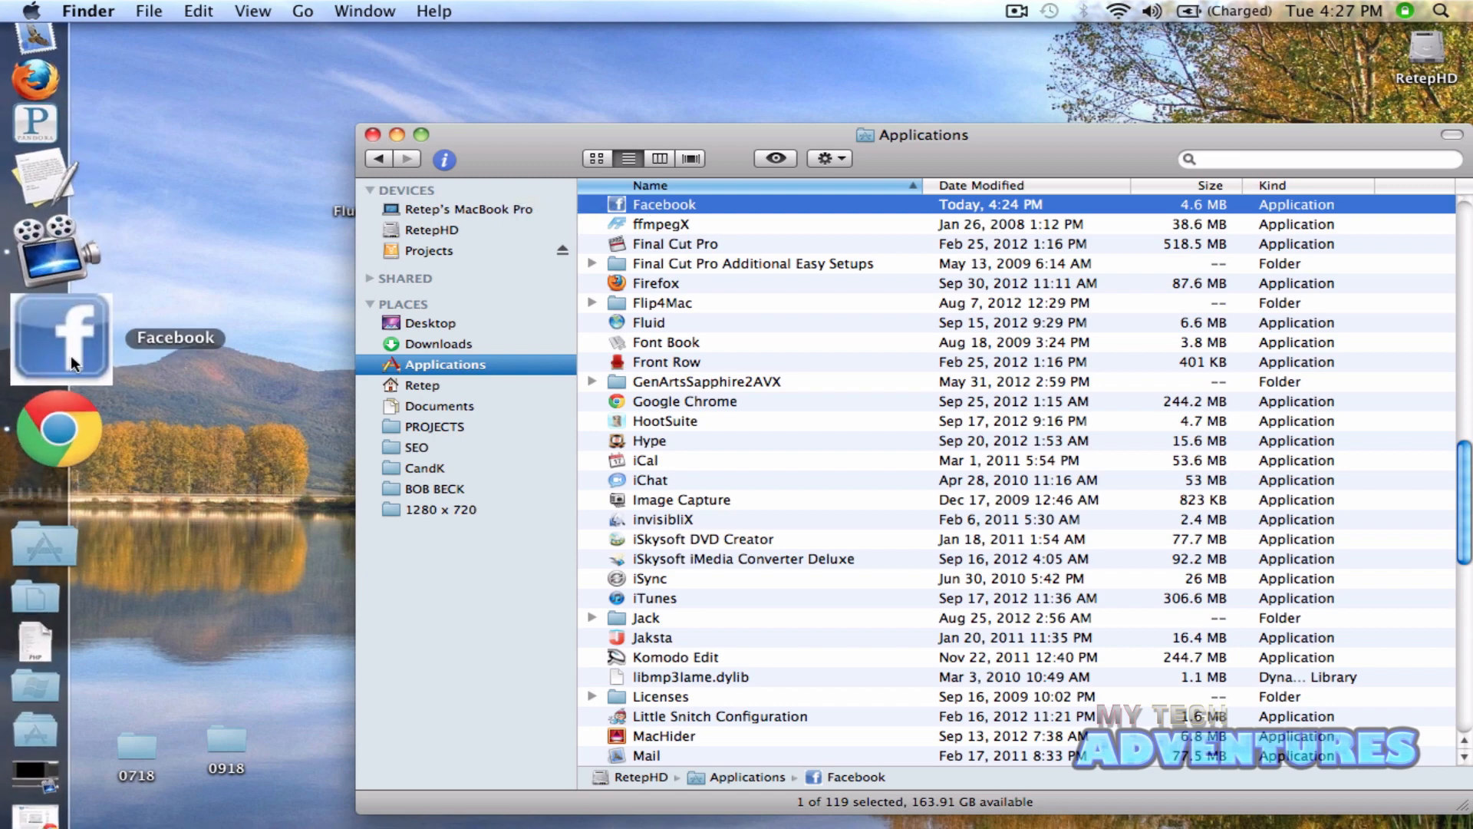
pyautogui.click(375, 135)
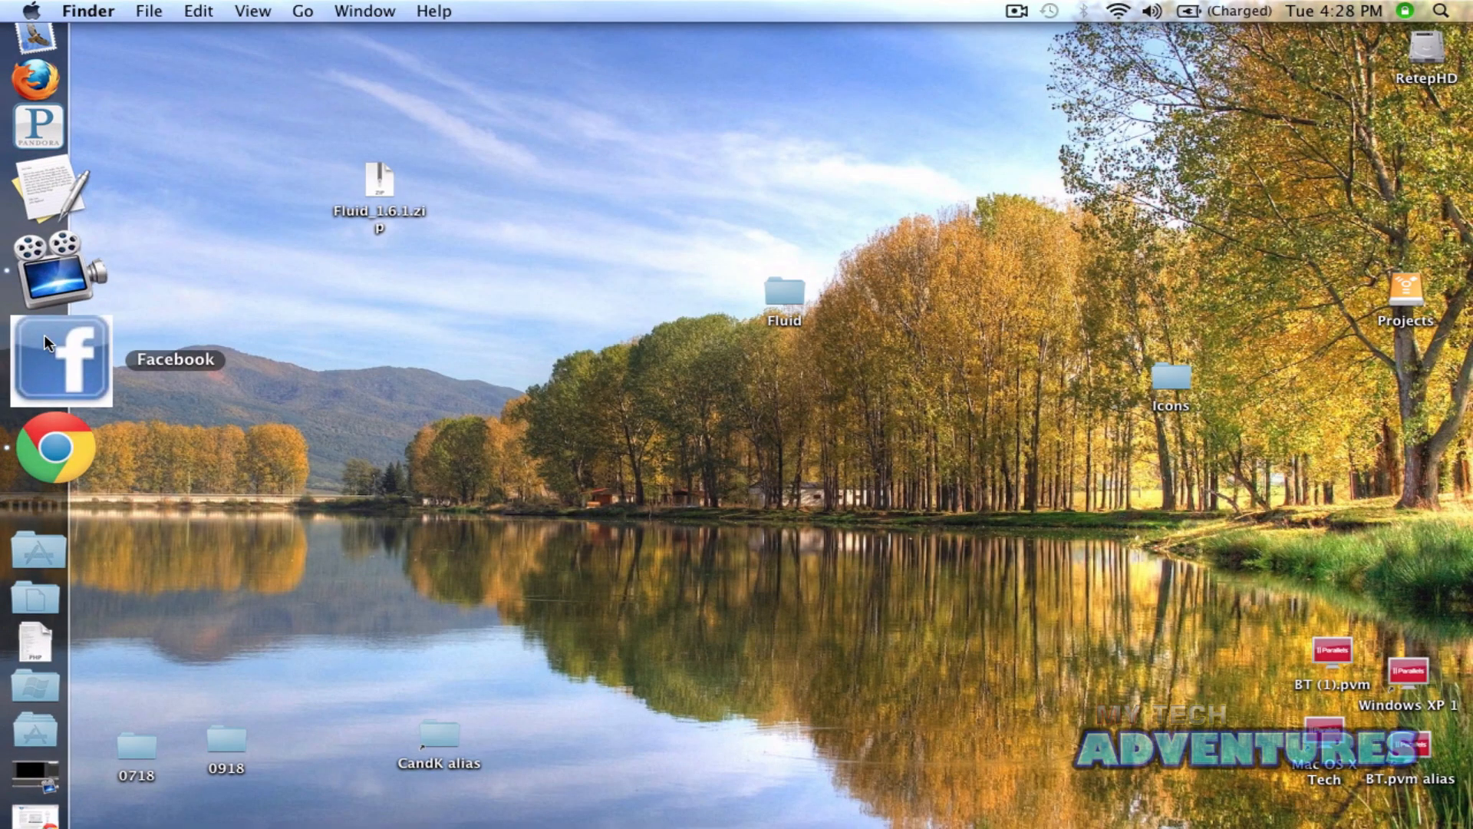
pyautogui.click(60, 359)
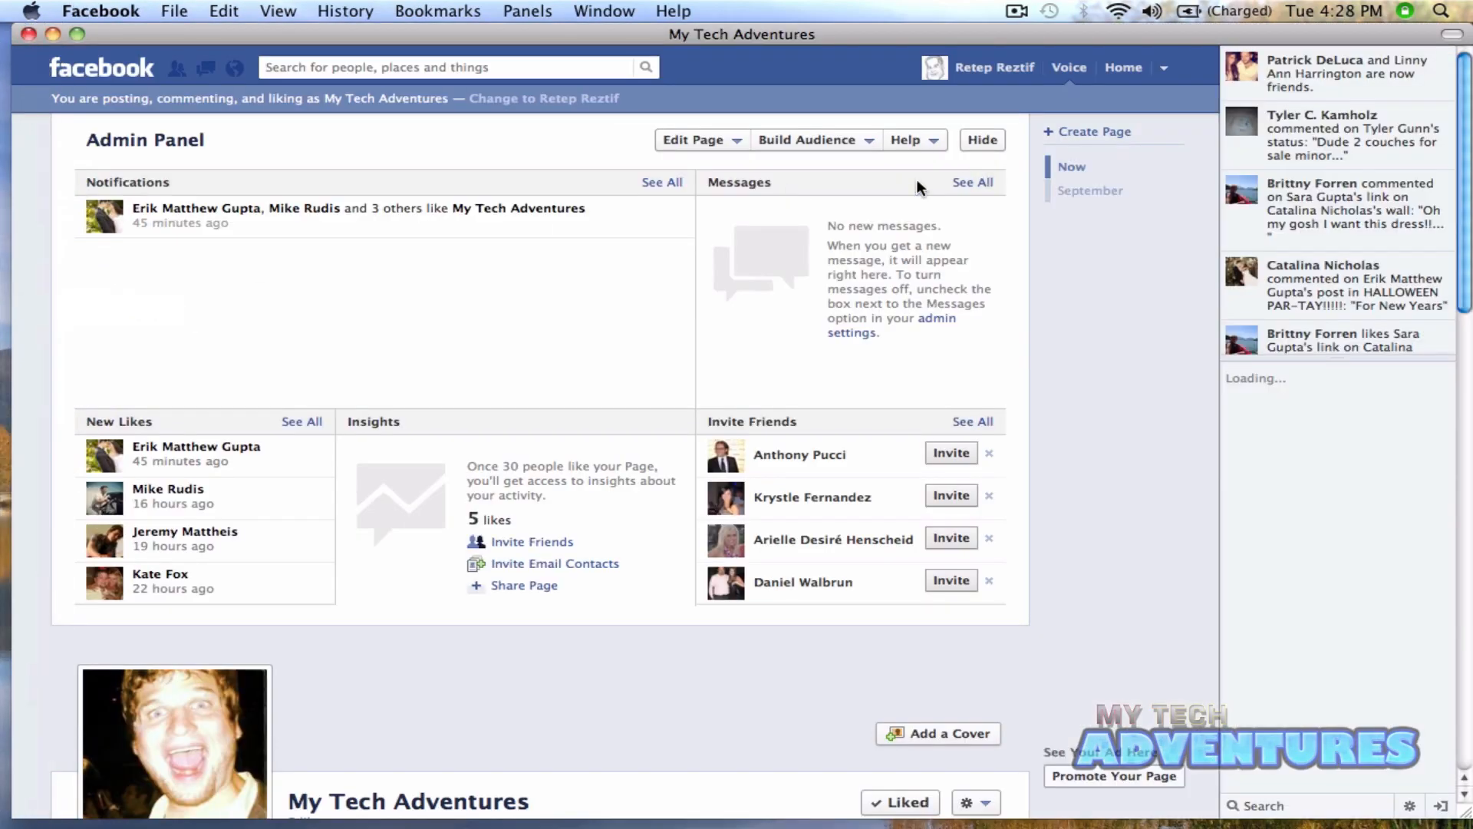